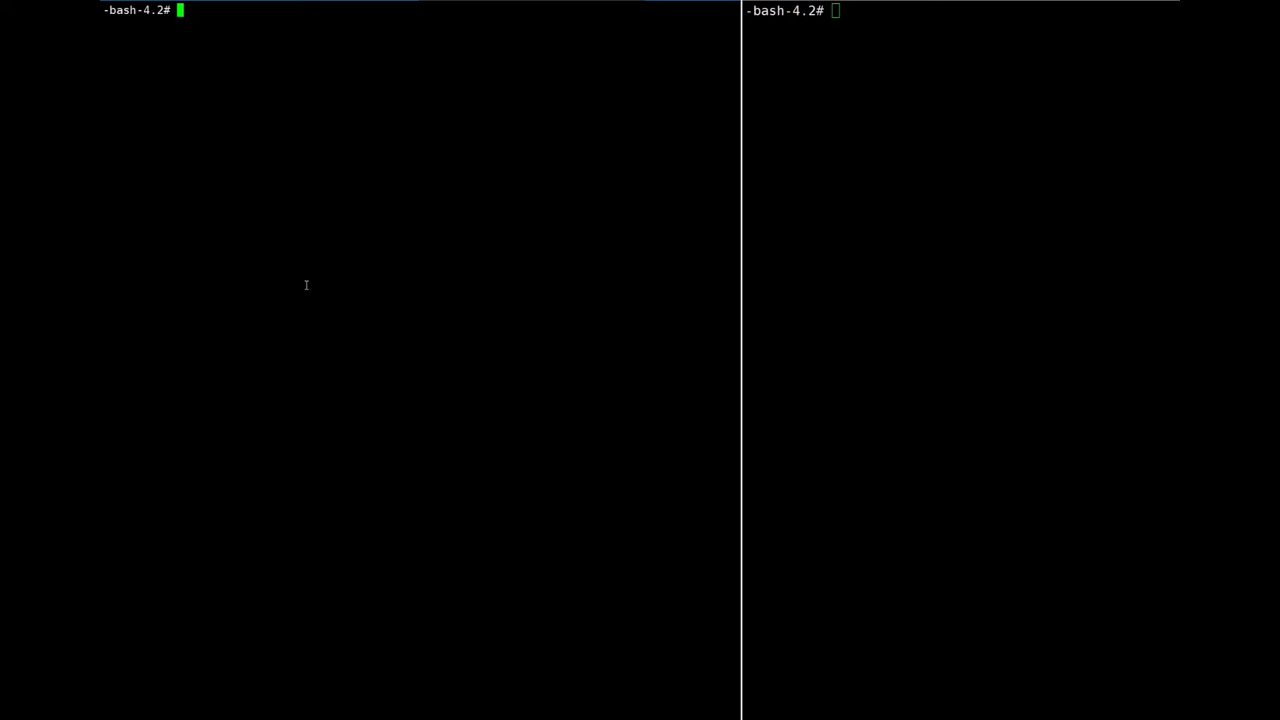
- Export KUBECONFIG=/var/run/karmada/karmada-apiserver.config in the left pane
text(export KUBECON)
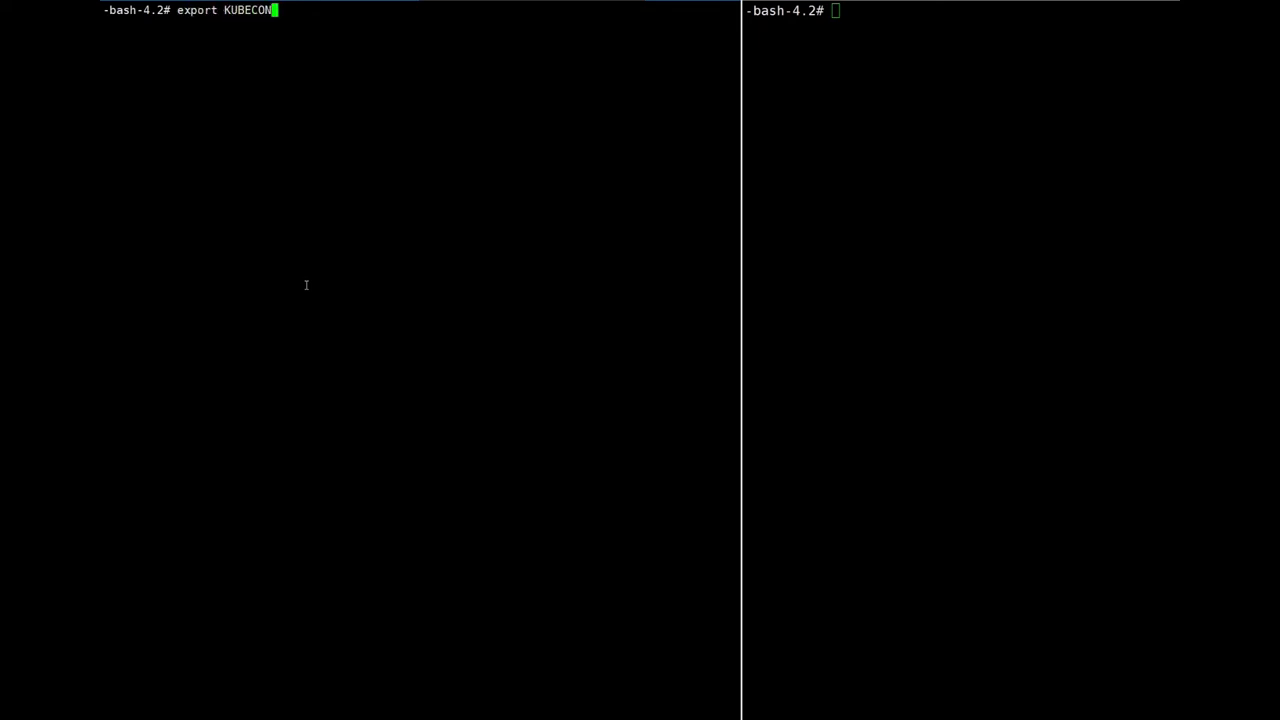
text(FIG=/va)
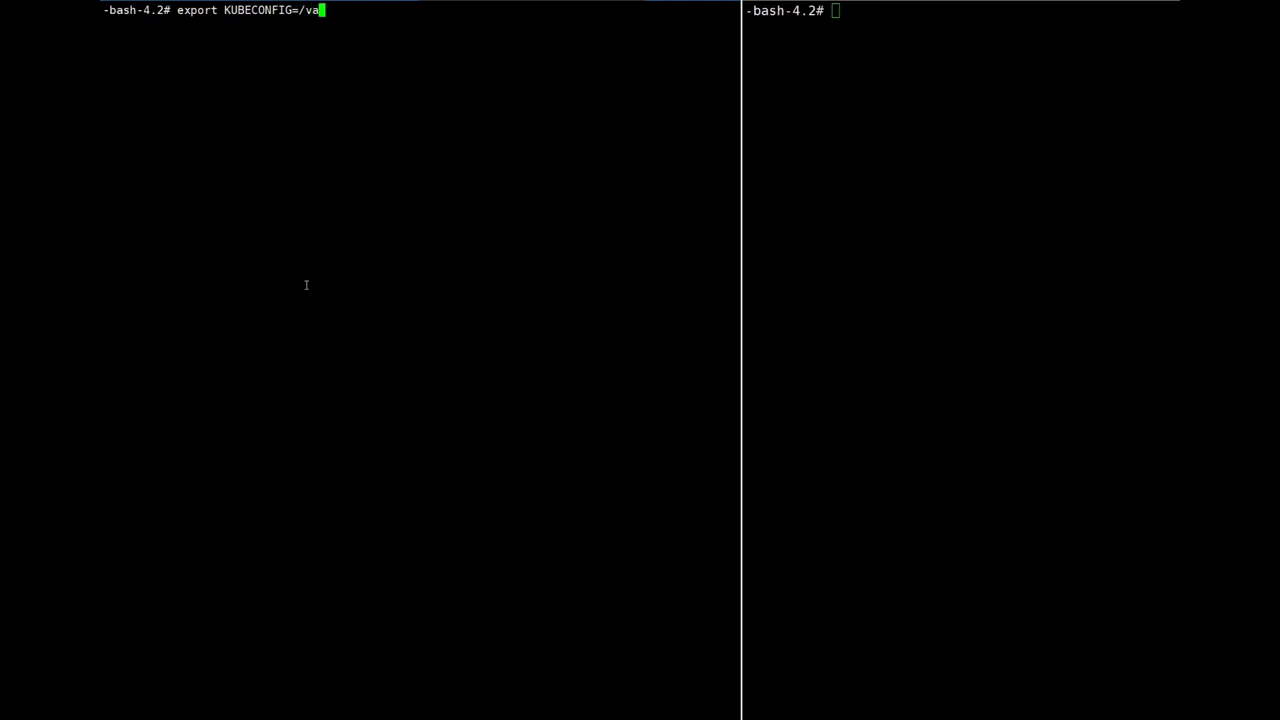
text(r/run/karm)
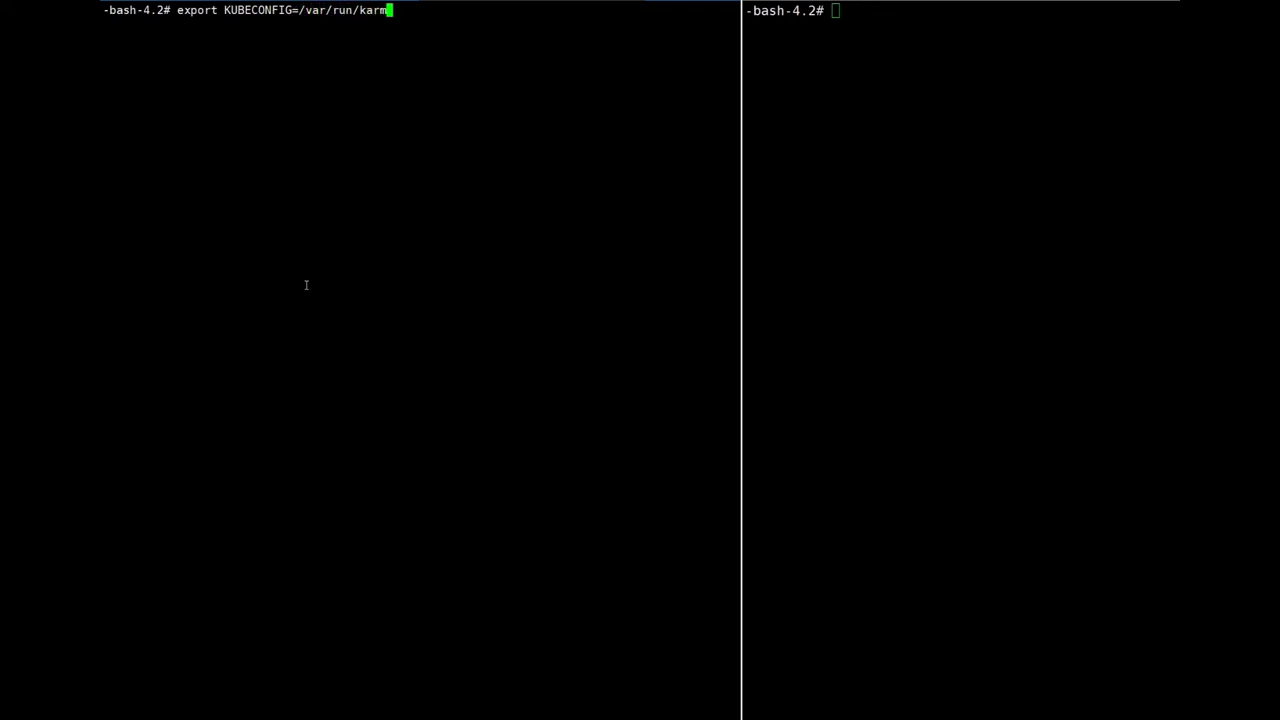
text(ada/kar)
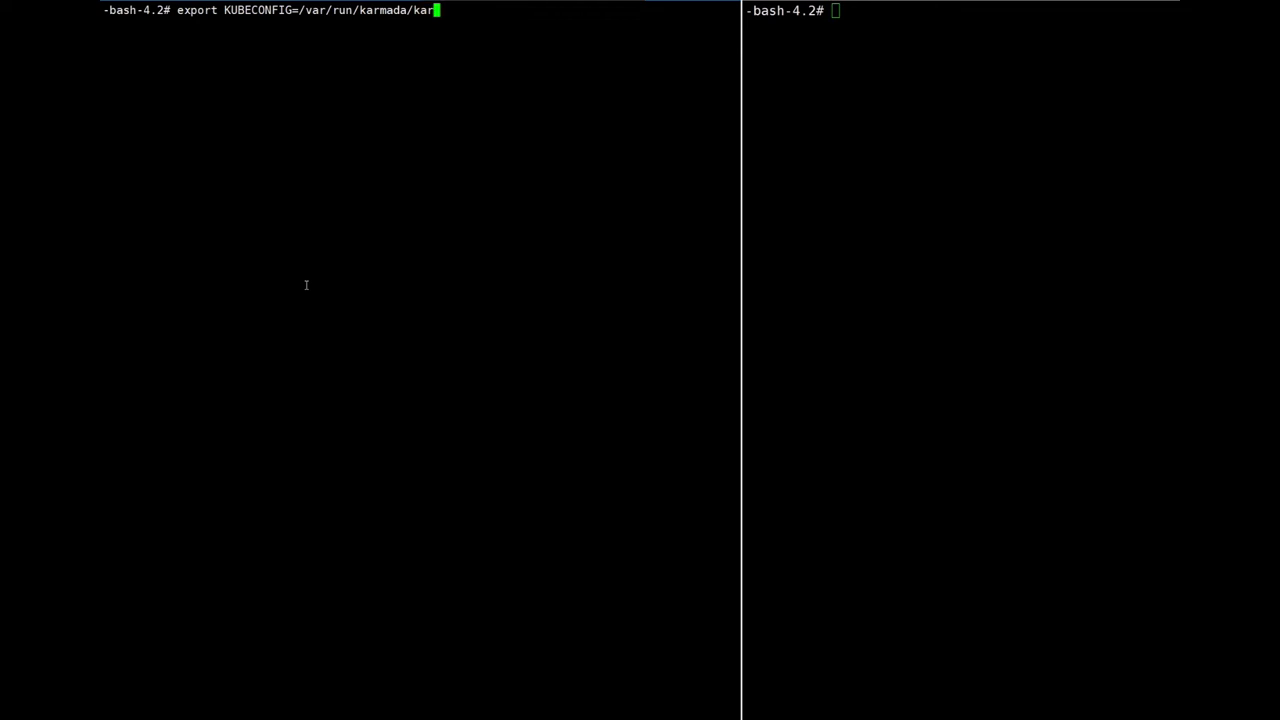
text(mada-apis)
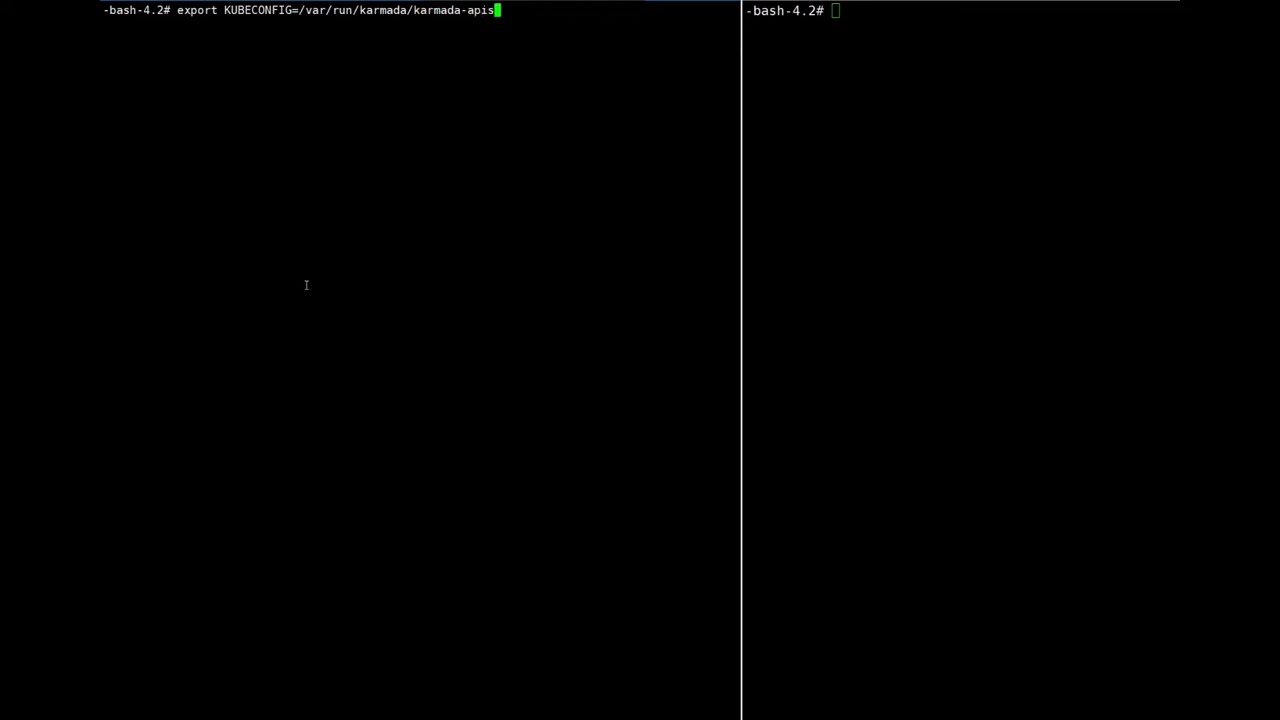
text(erver.config)
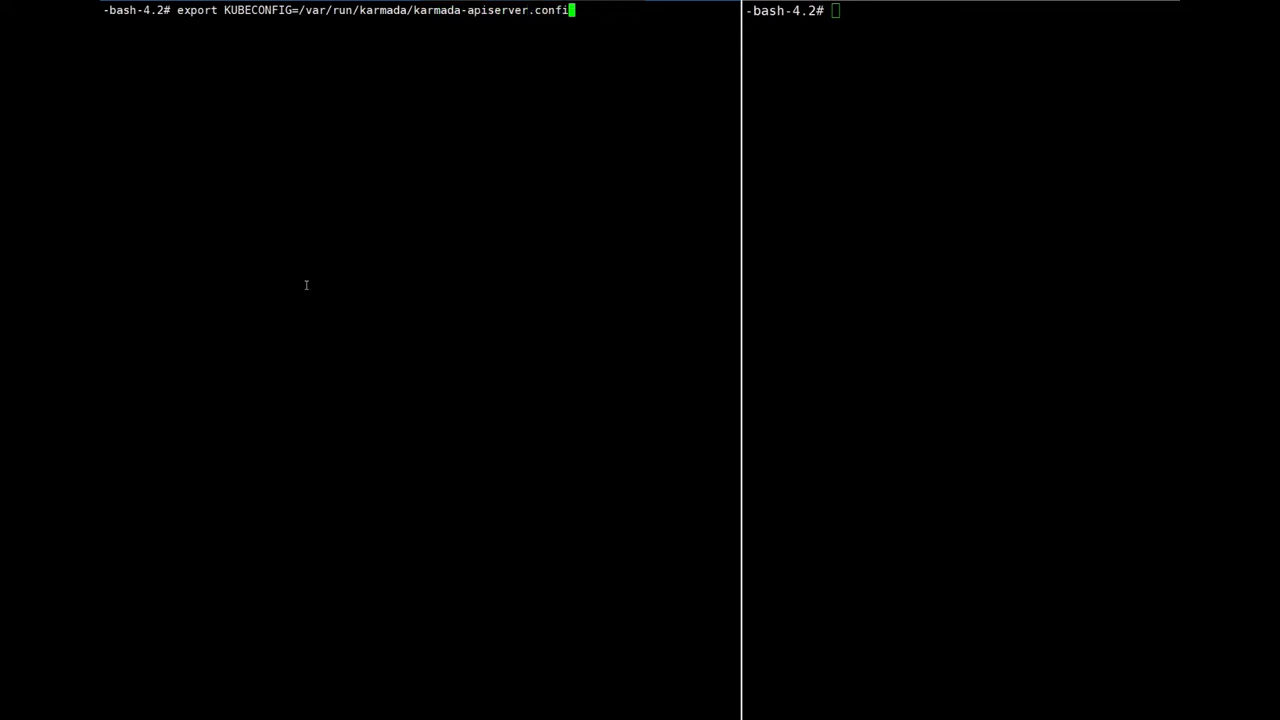
- List the installed CRDs with kubectl get crds, showing seven karmada.io types
text(kub)
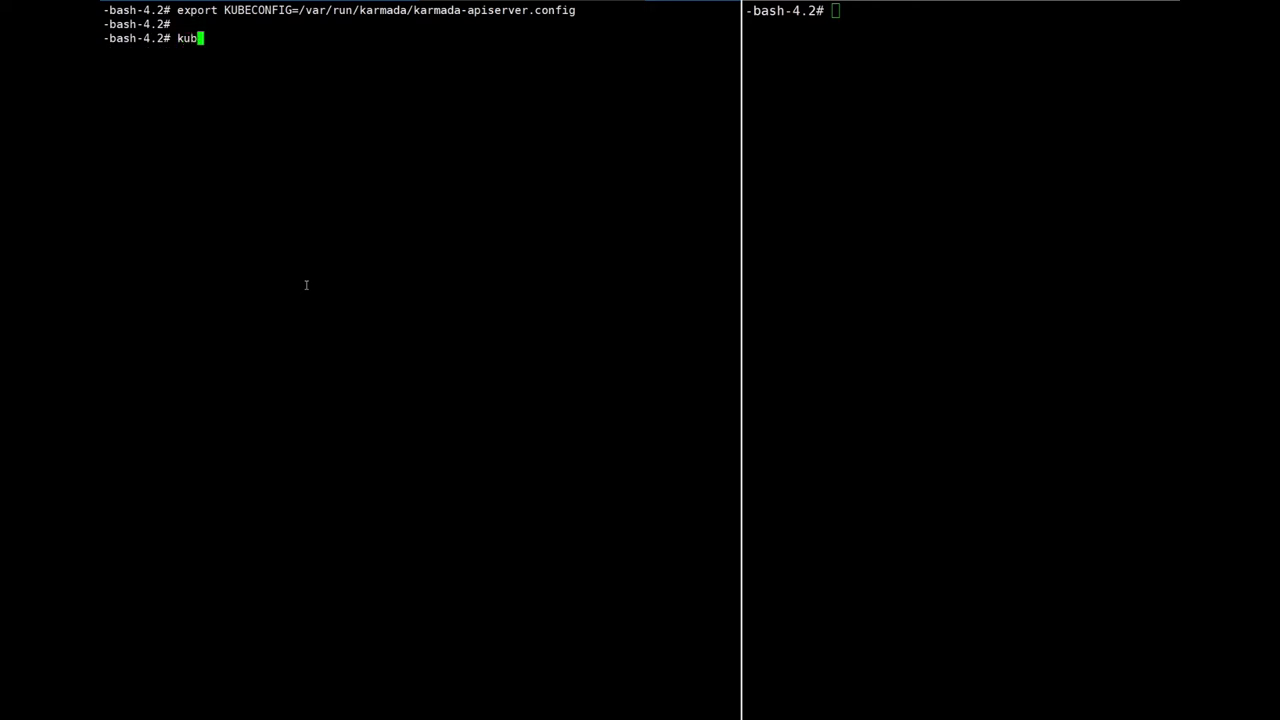
text(ectl get crds)
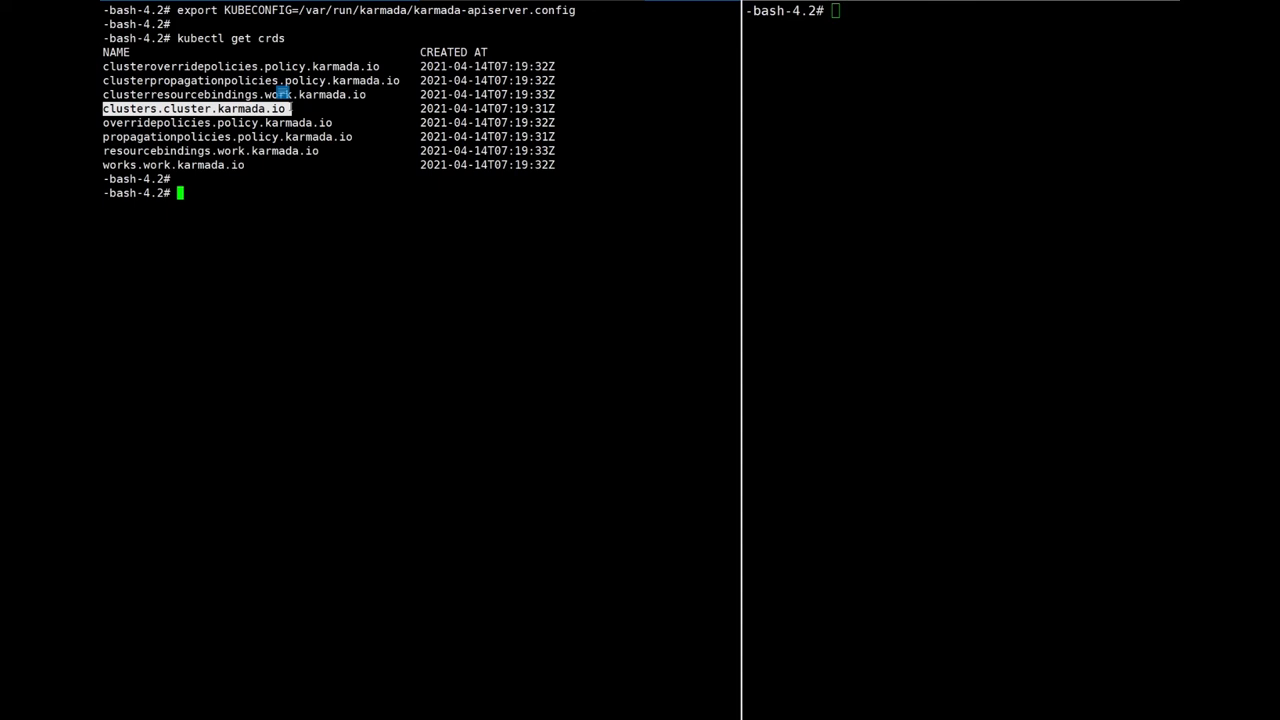
mouse_move(246, 228)
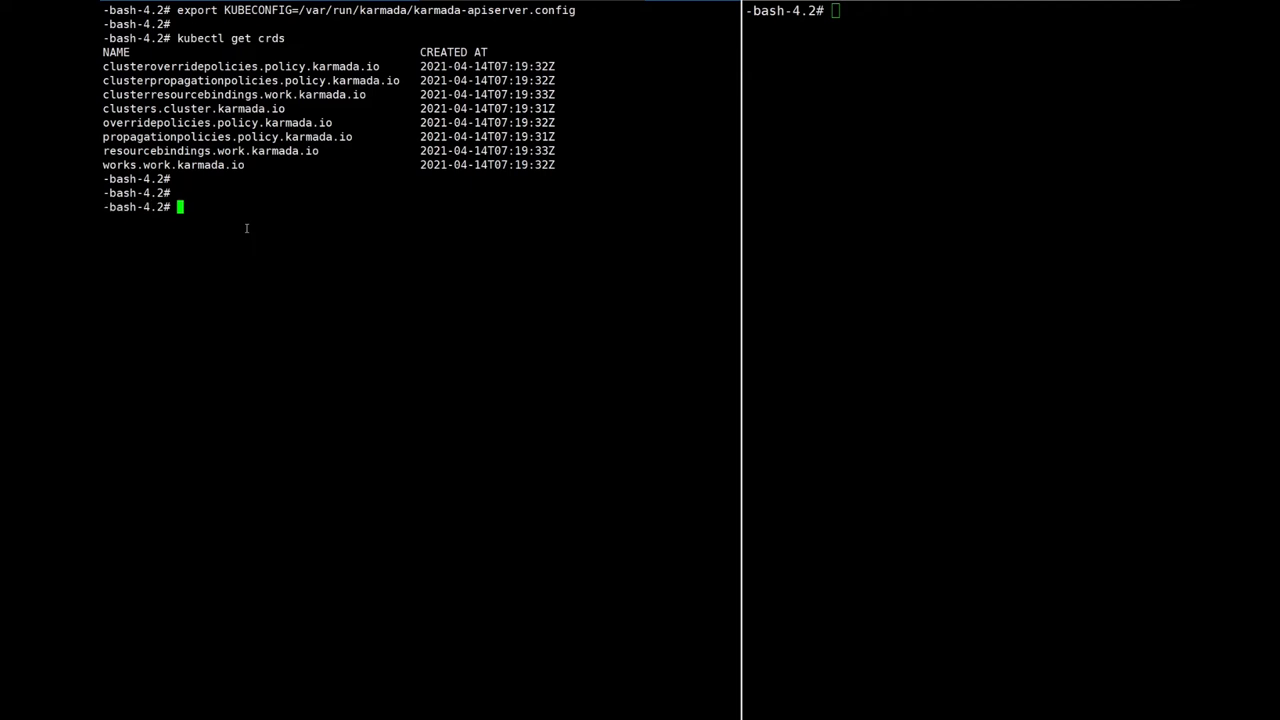
- Run karmadactl join member1 --cluster-kubeconfig=/root/.kube/member1.config
text(karmadactl)
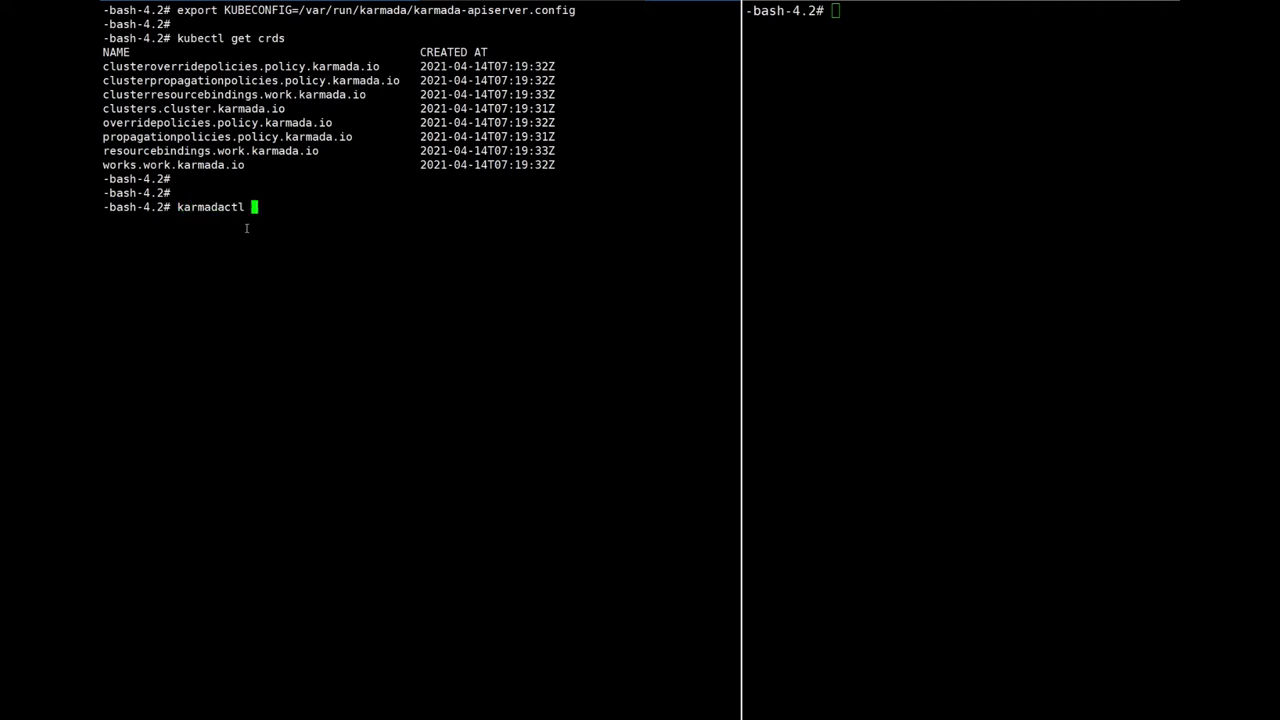
text(j)
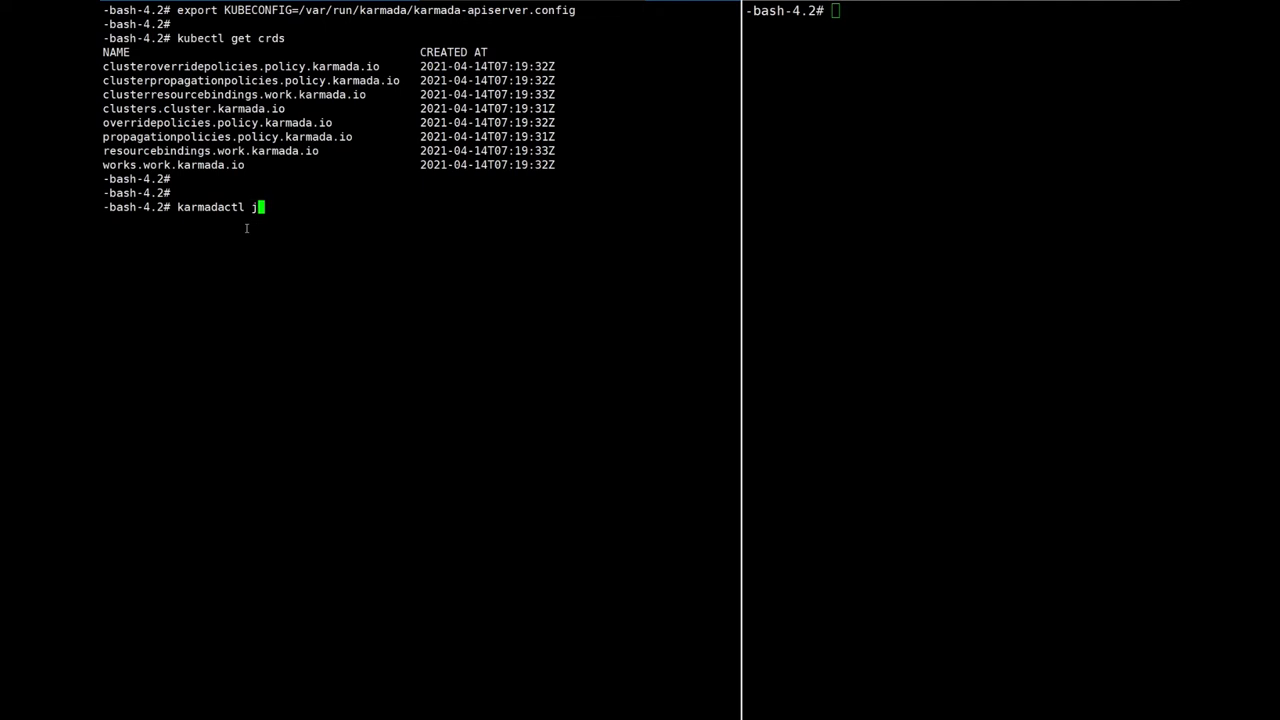
text(oin memb)
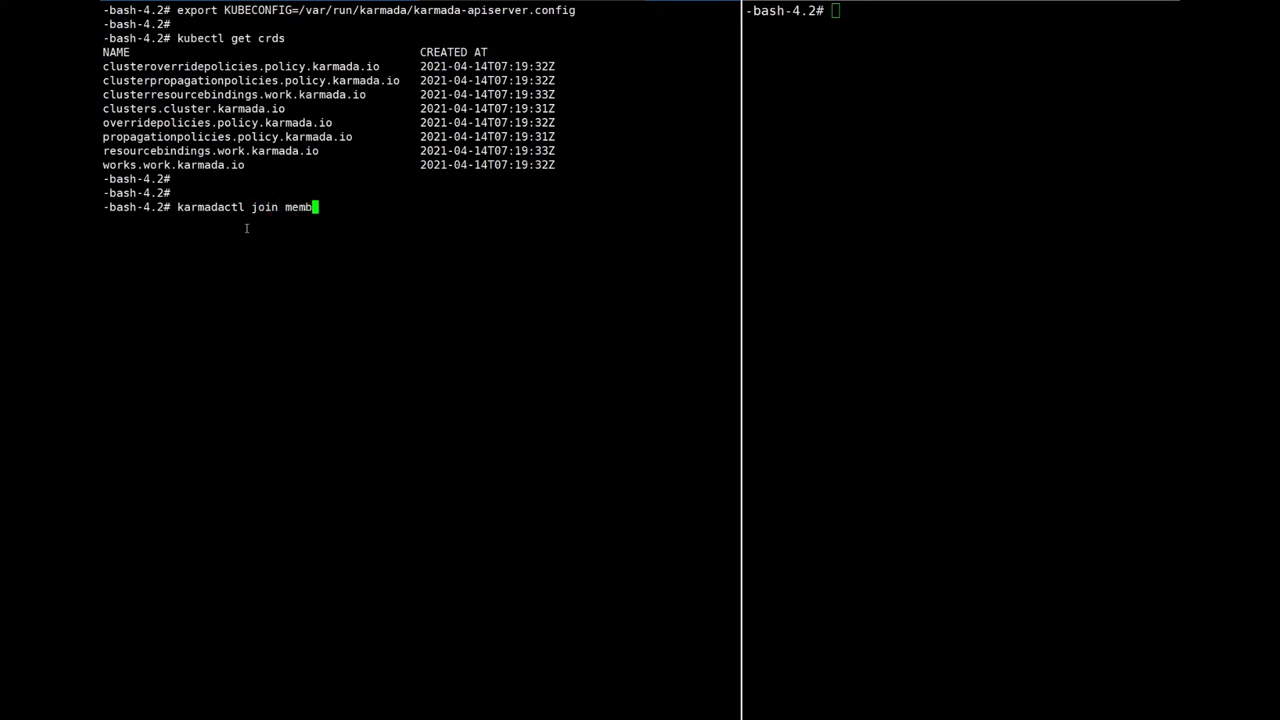
text(er1 -)
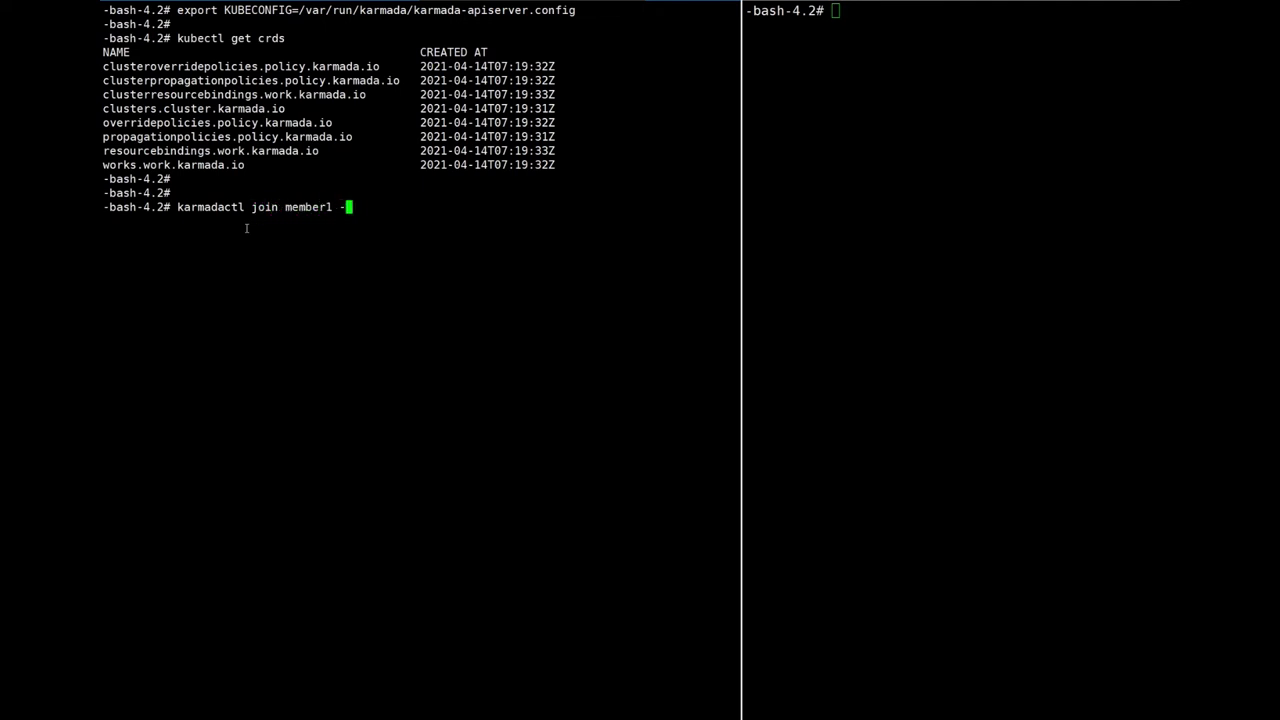
text(-k)
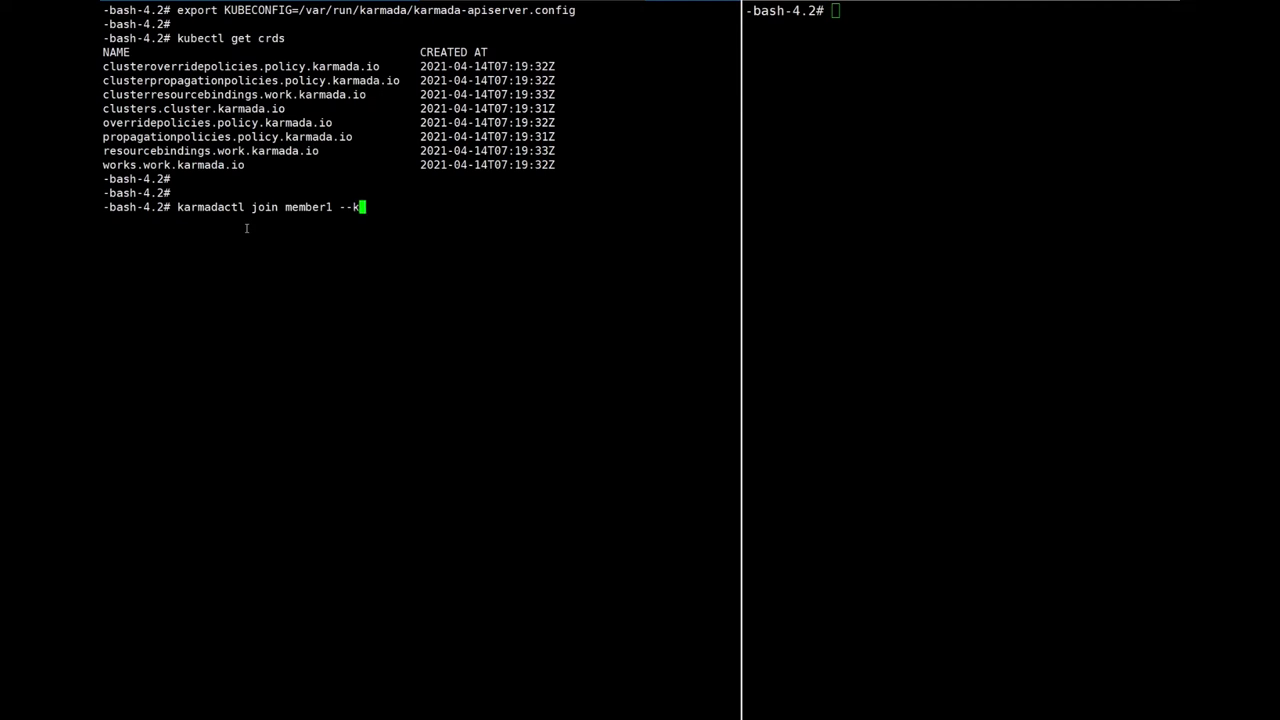
text(lu)
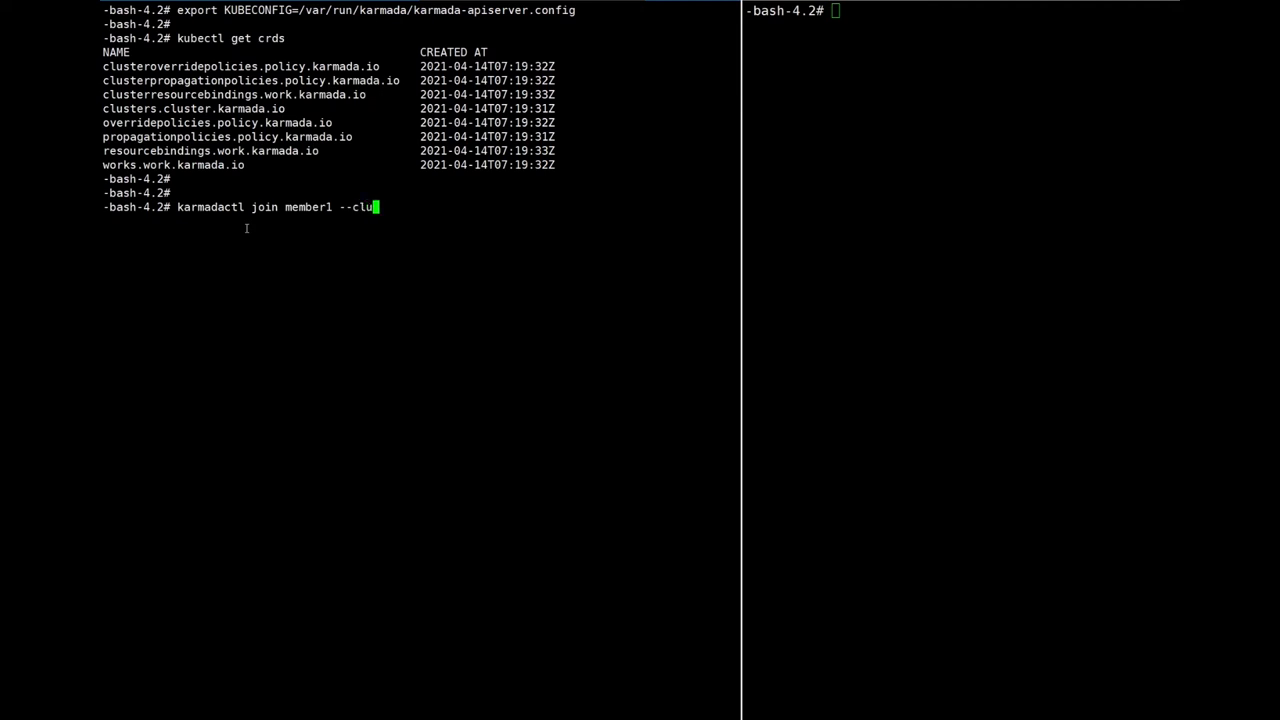
text(ster-u)
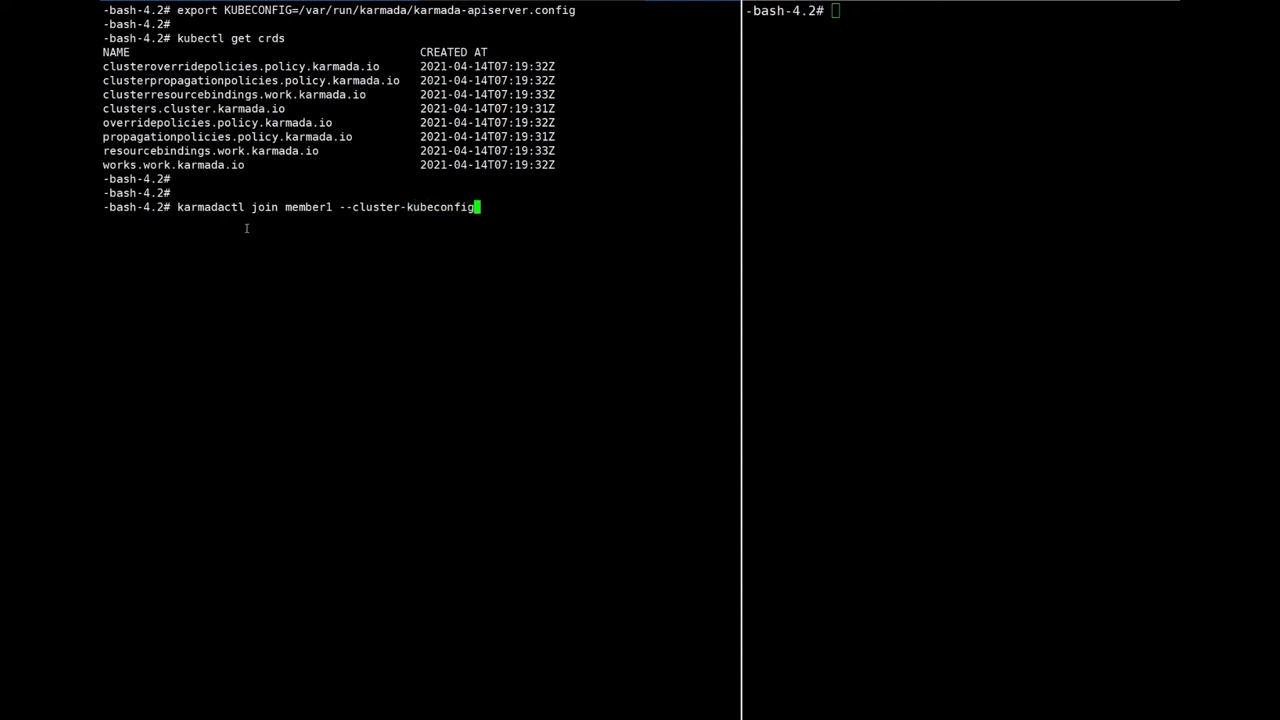
text(=/ro)
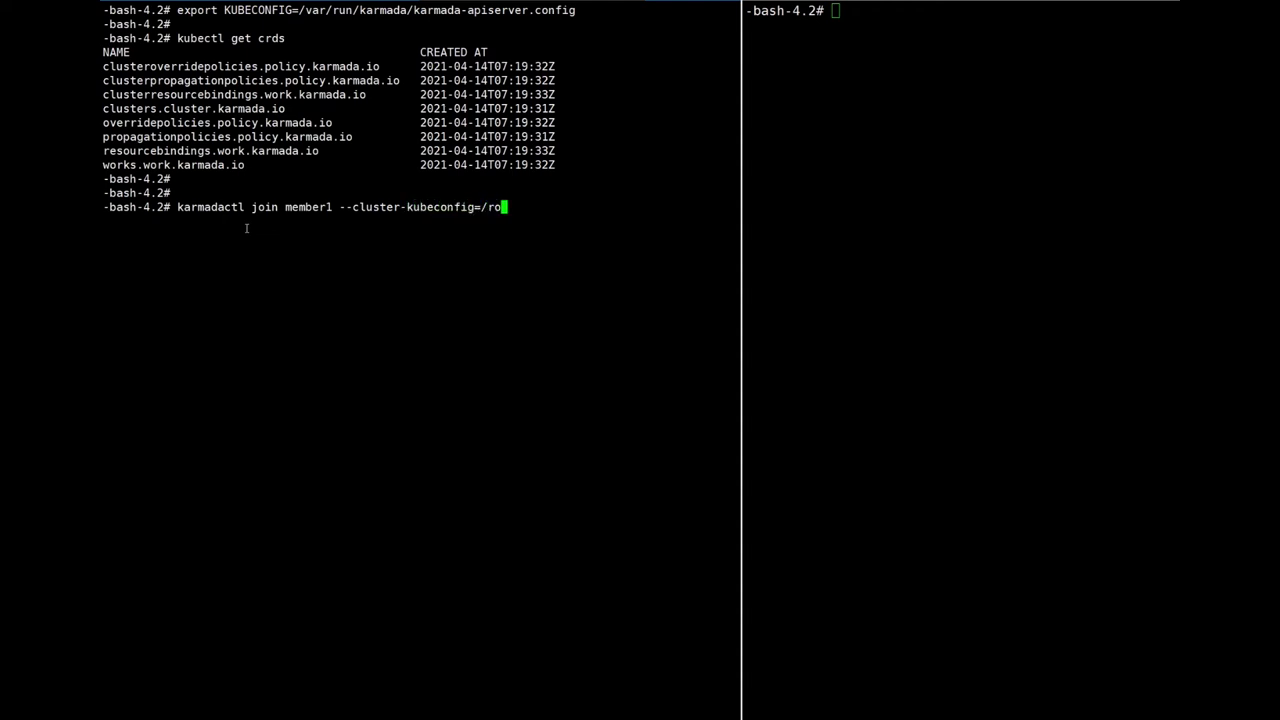
text(ot/.k)
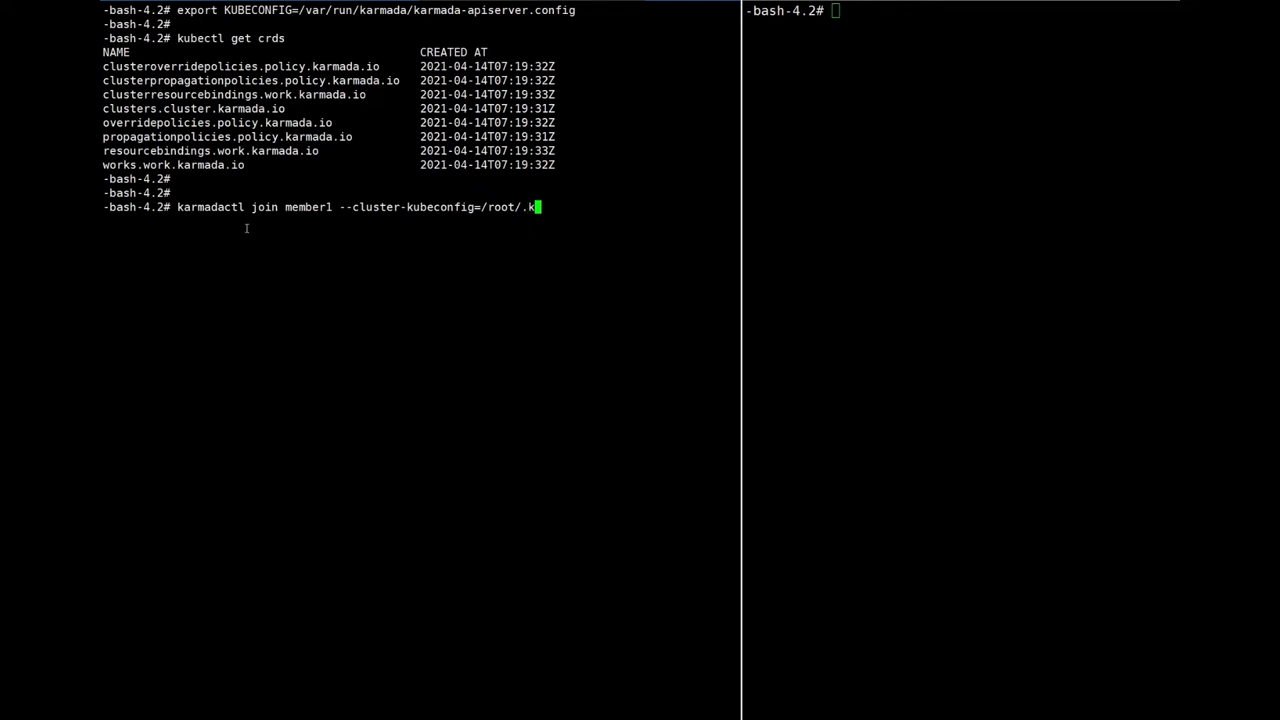
text(ube/membr)
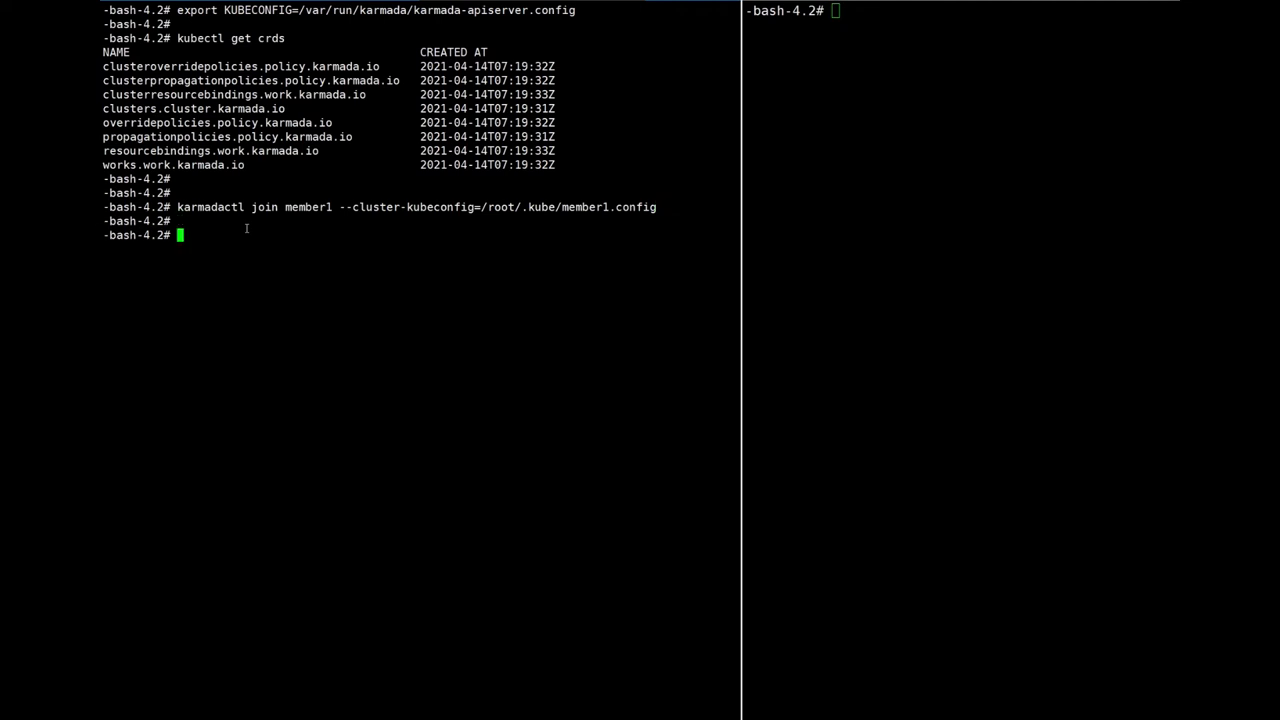
- Run kubectl get clusters and confirm member1 shows v1.20.2, Push mode, READY True
text(kubectl)
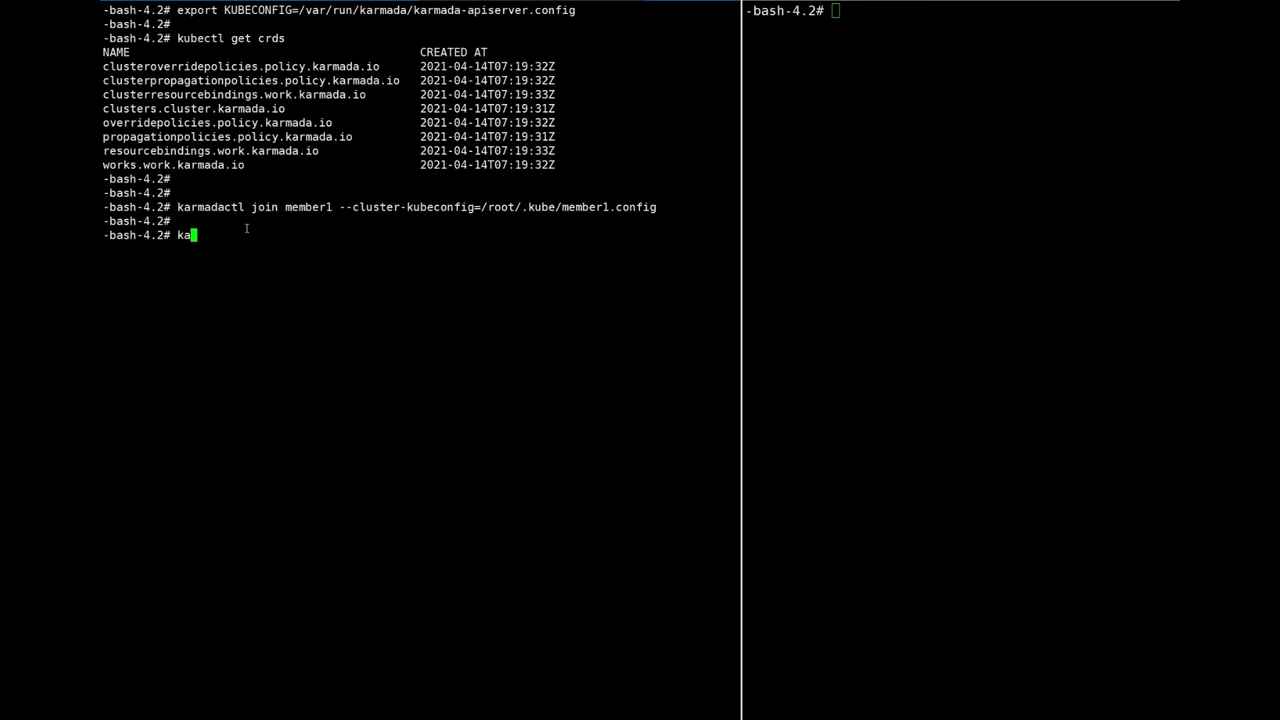
text(ubectl)
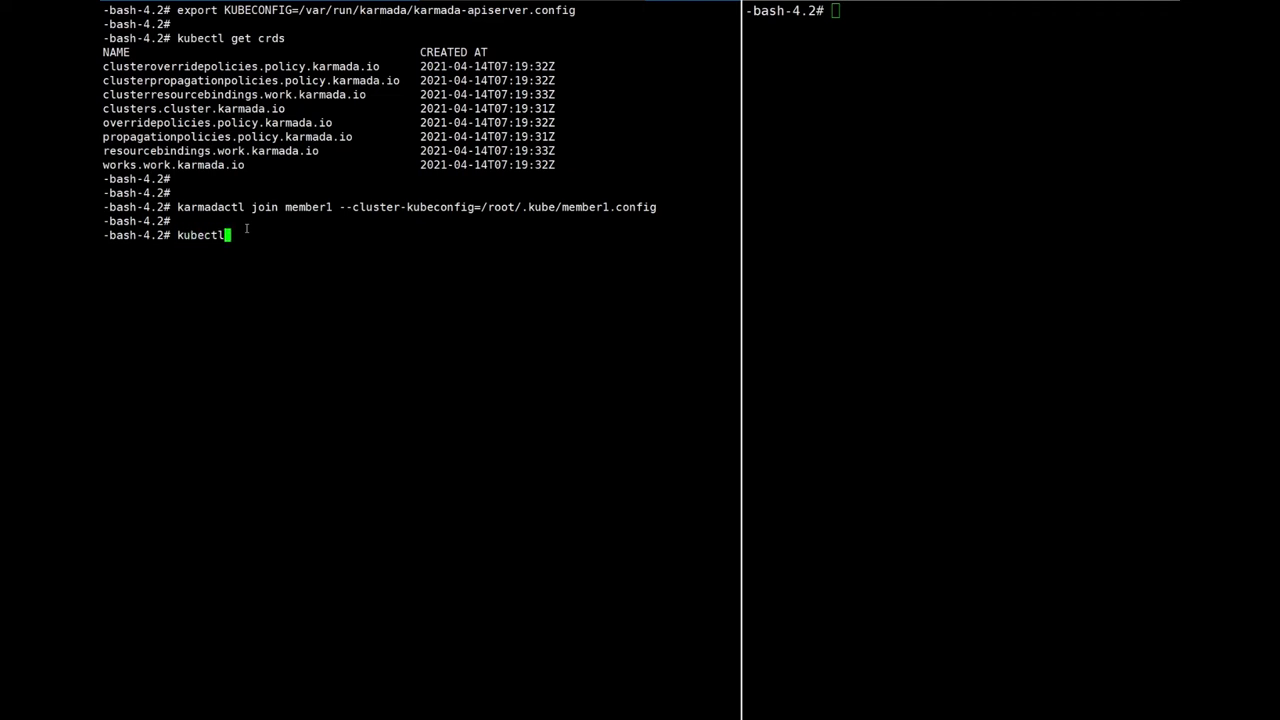
text(get clusters)
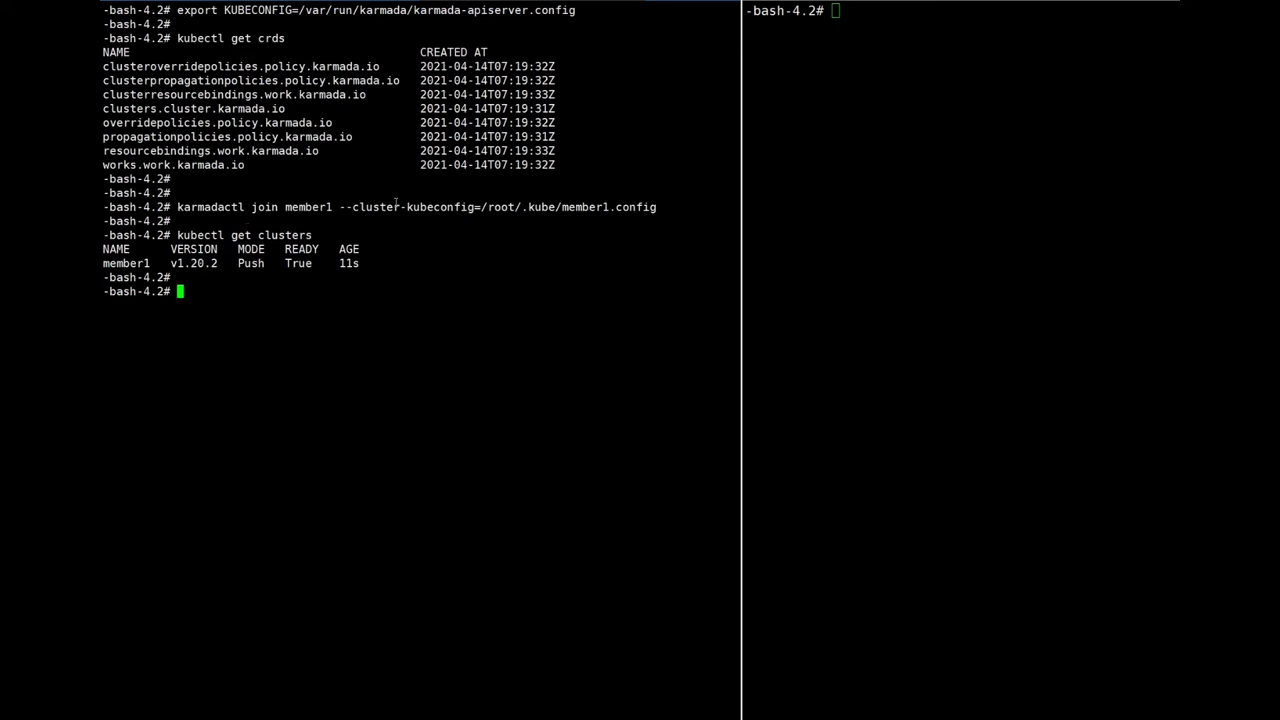
text(kubectl)
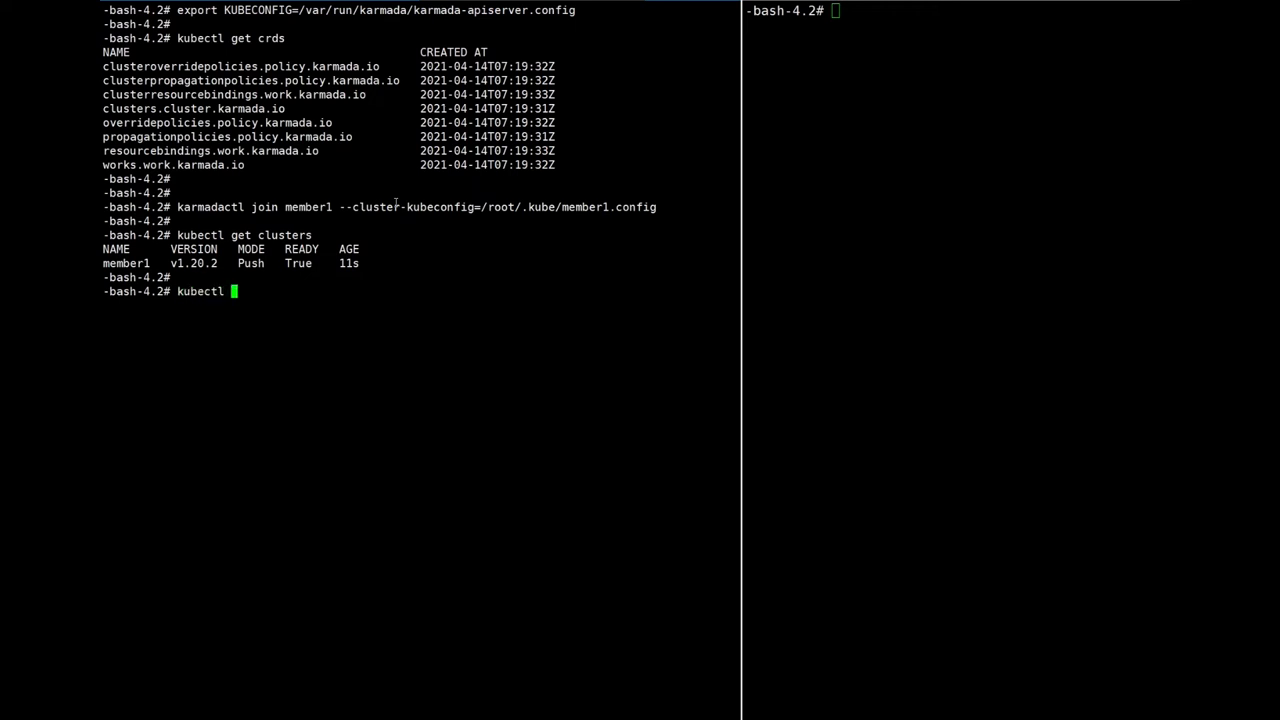
text(edit)
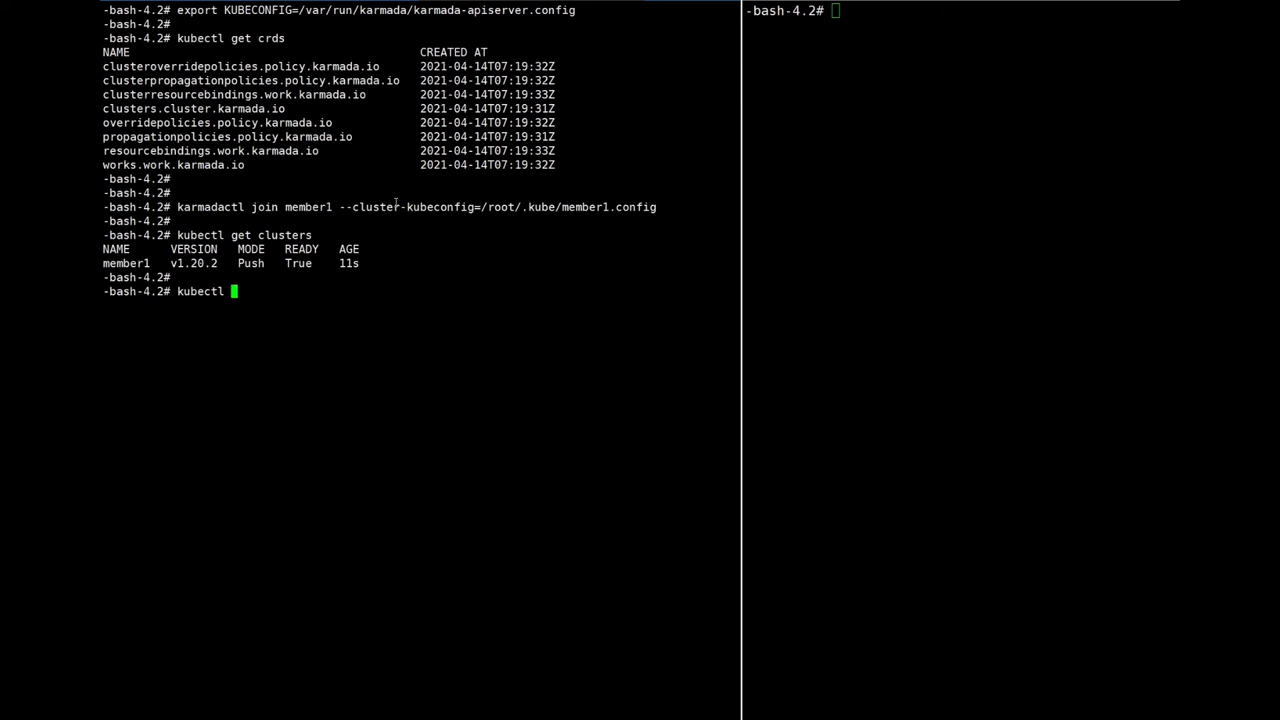
- Print member1's cluster YAML and point out its apiEnablements and nodeSummary sections
text(get clusters)
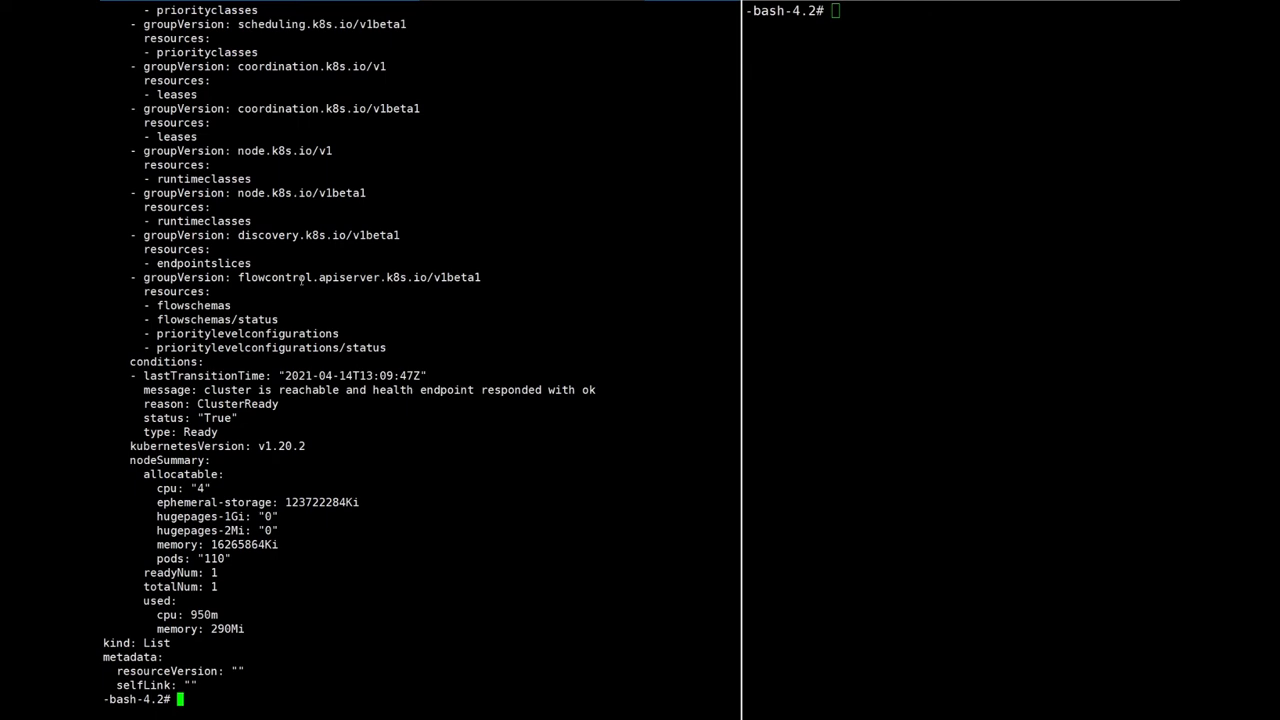
scroll(up, 3)
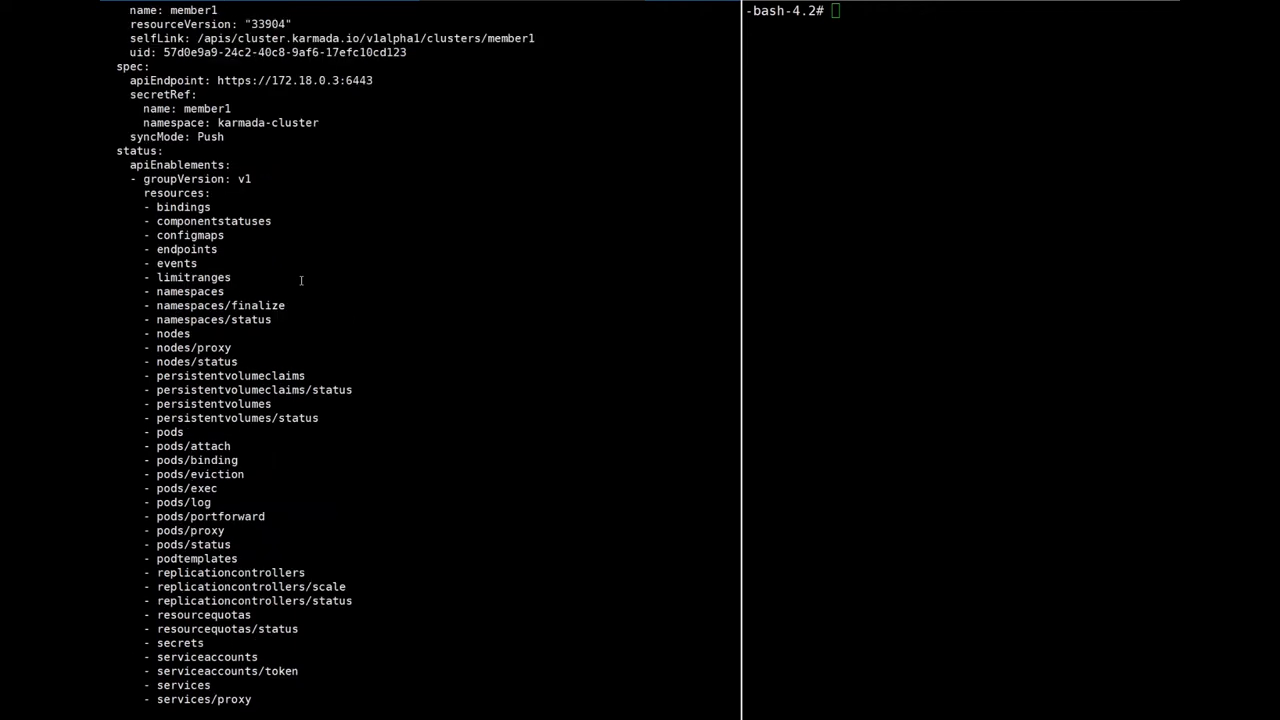
double_click(176, 164)
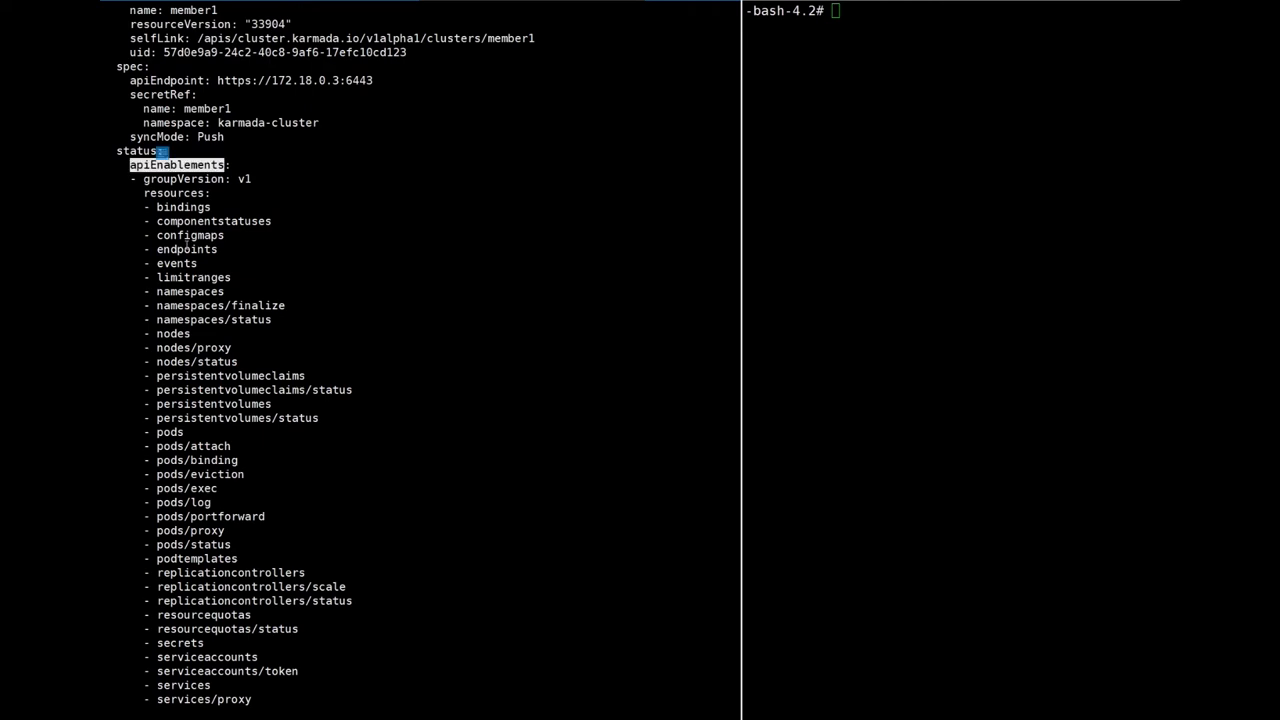
scroll(down, 3)
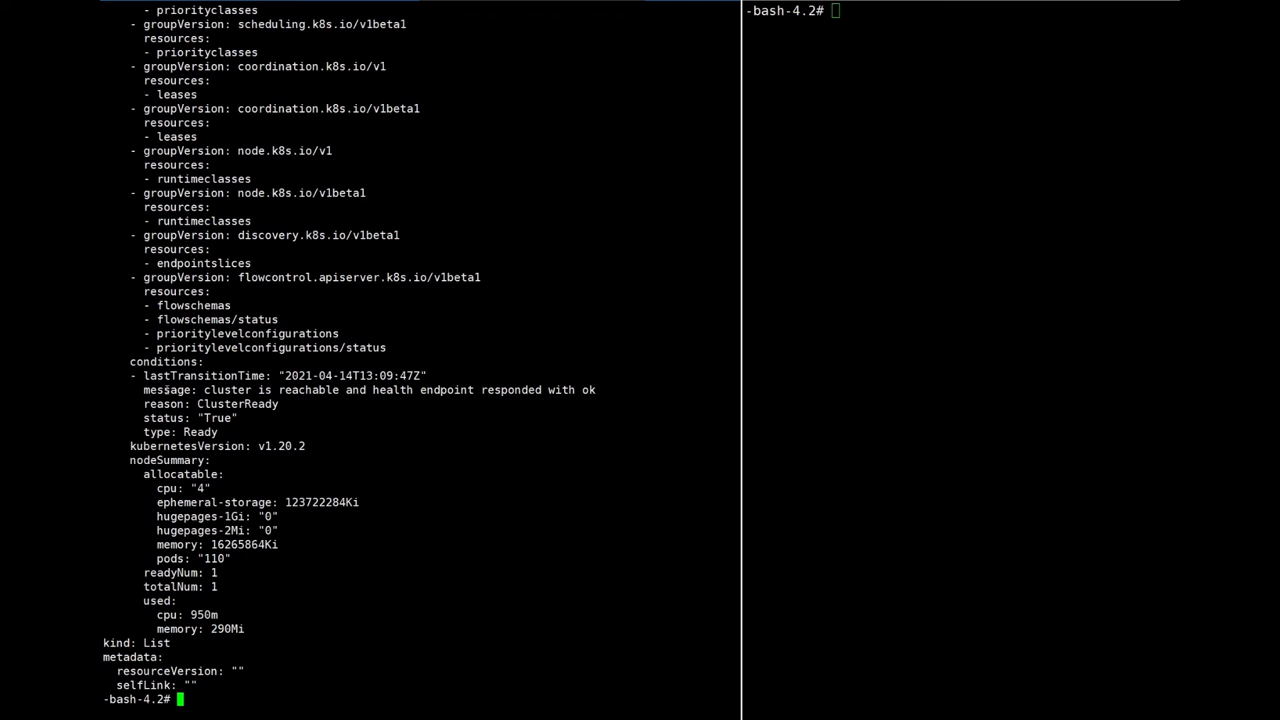
double_click(166, 460)
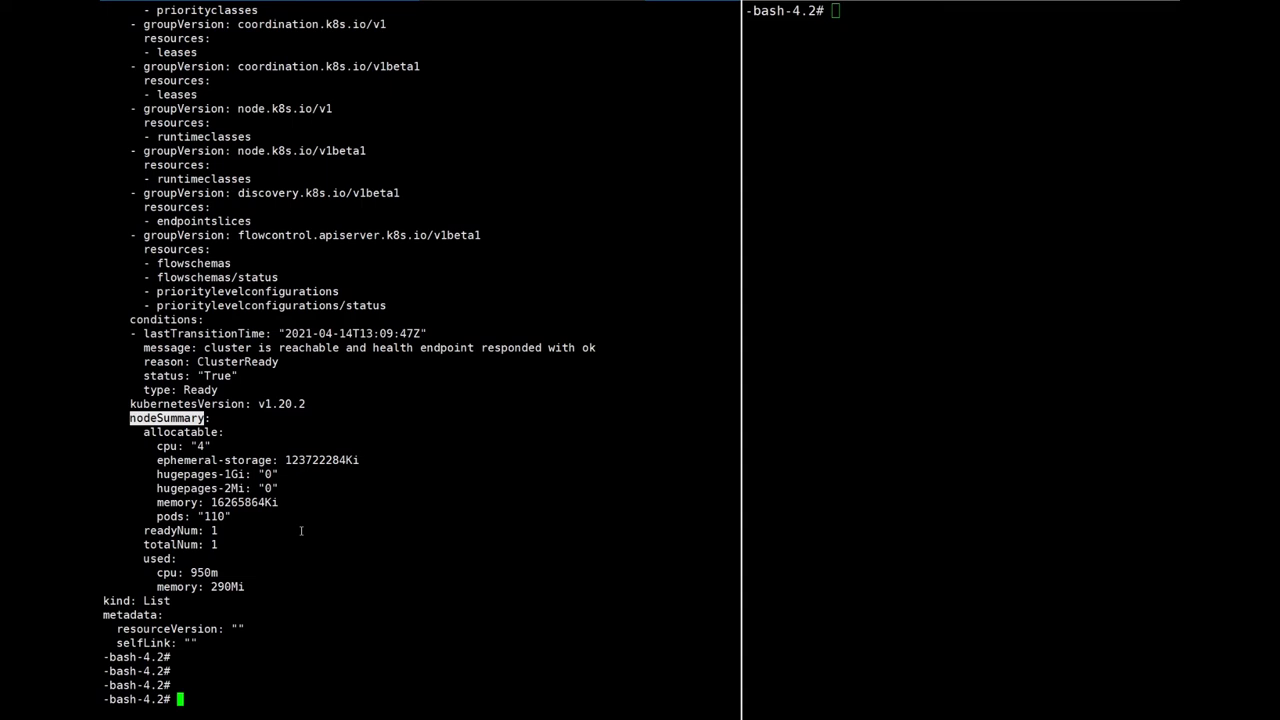
- Clear the left pane and begin the cat command for the next sample file
text(cle)
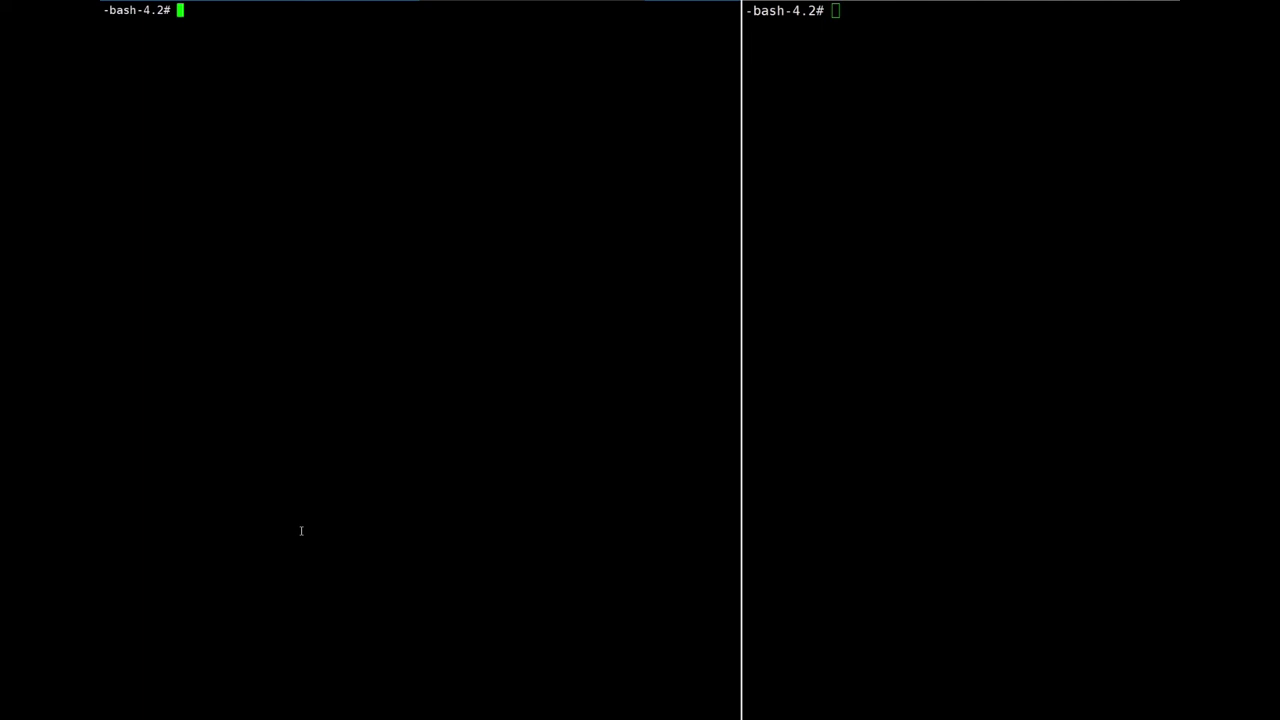
text(cat sam)
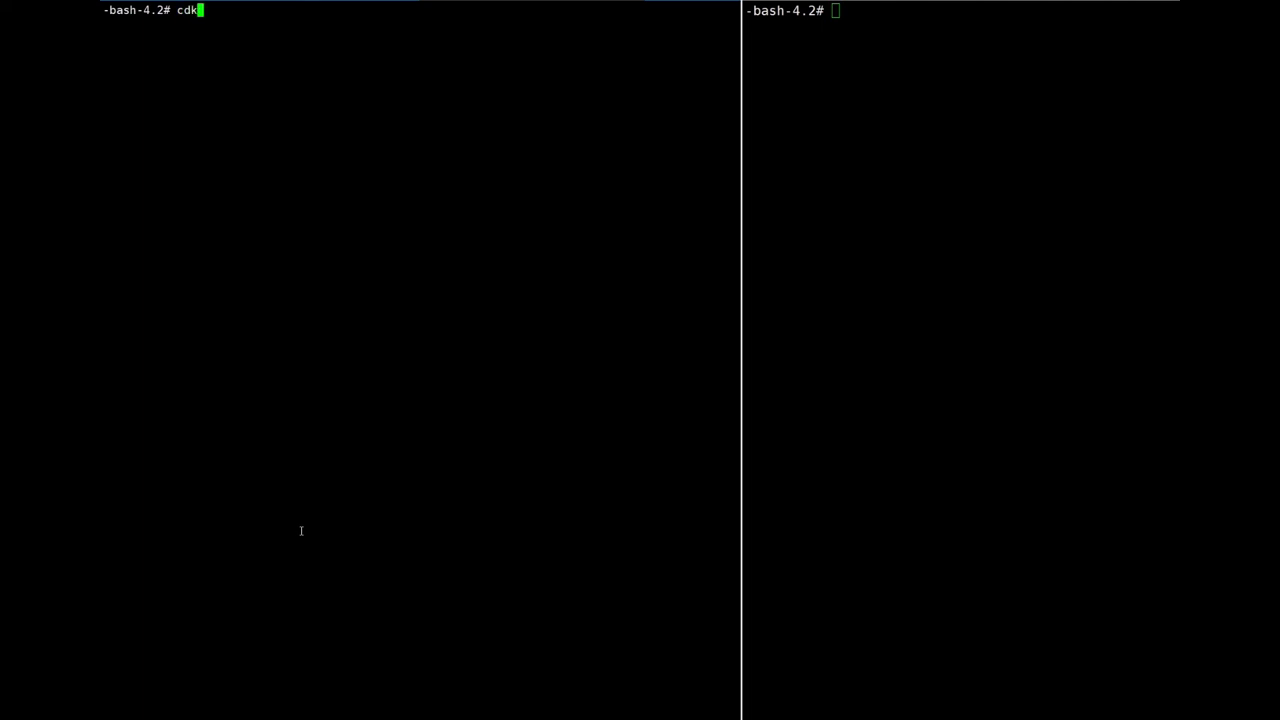
- Go to the Karmada directory and cat samples/nginx/propagationpolicy.yaml targeting member1
text(armada)
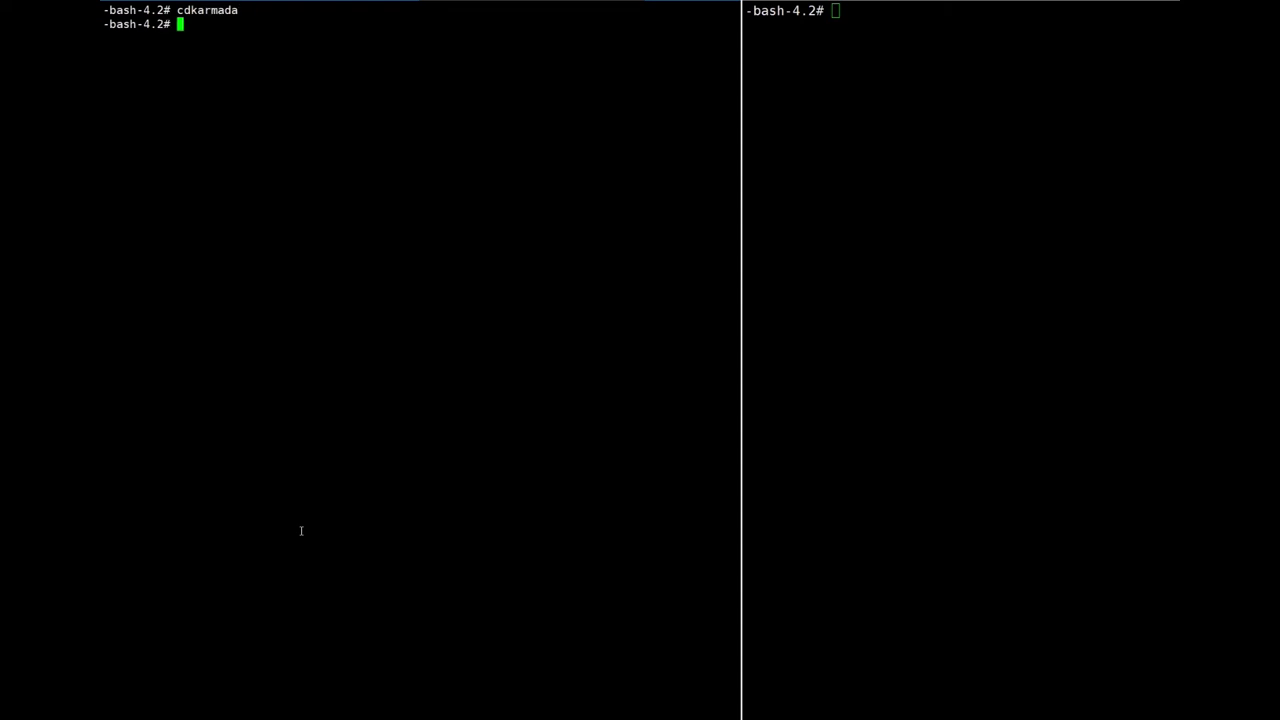
text(cat samples/)
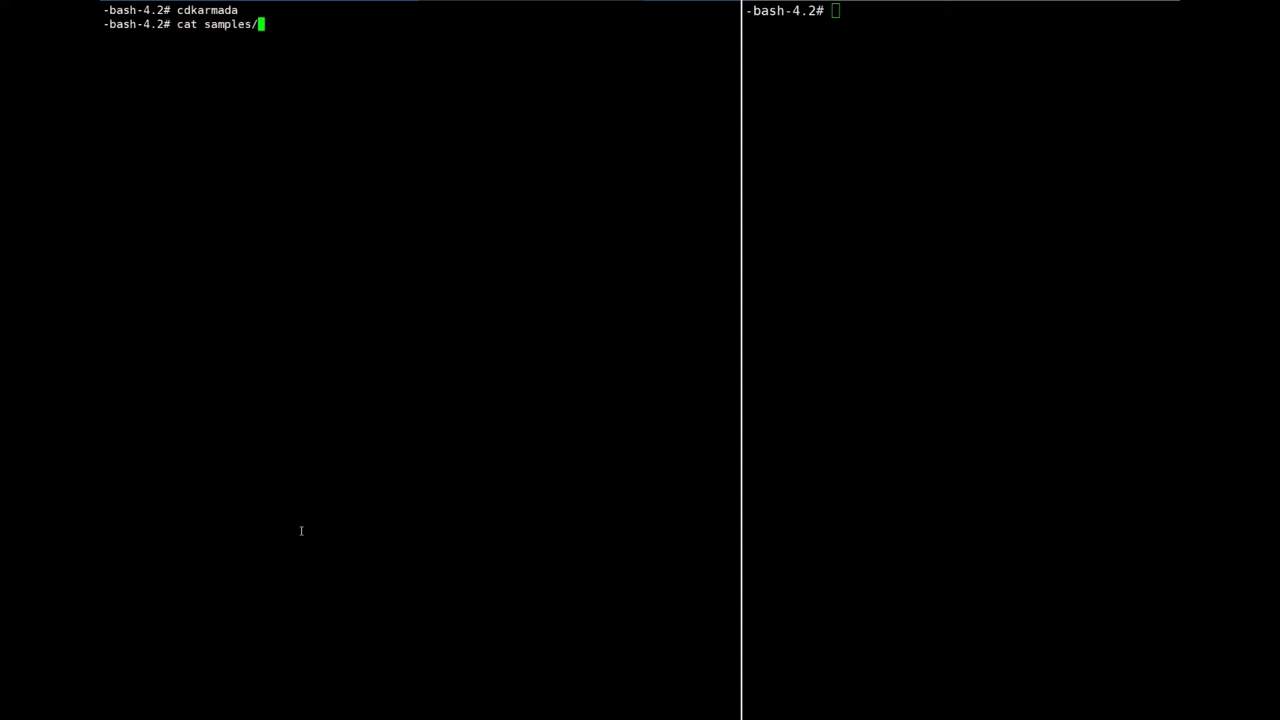
text(nginx/de)
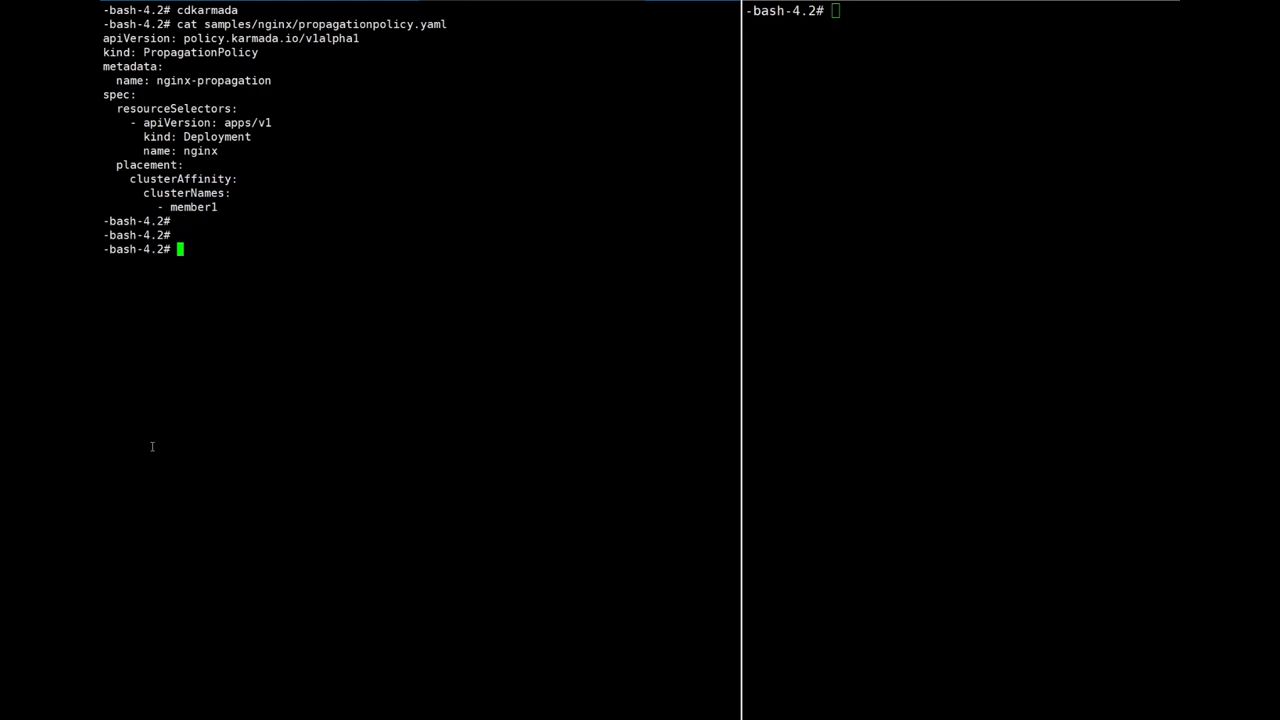
double_click(172, 108)
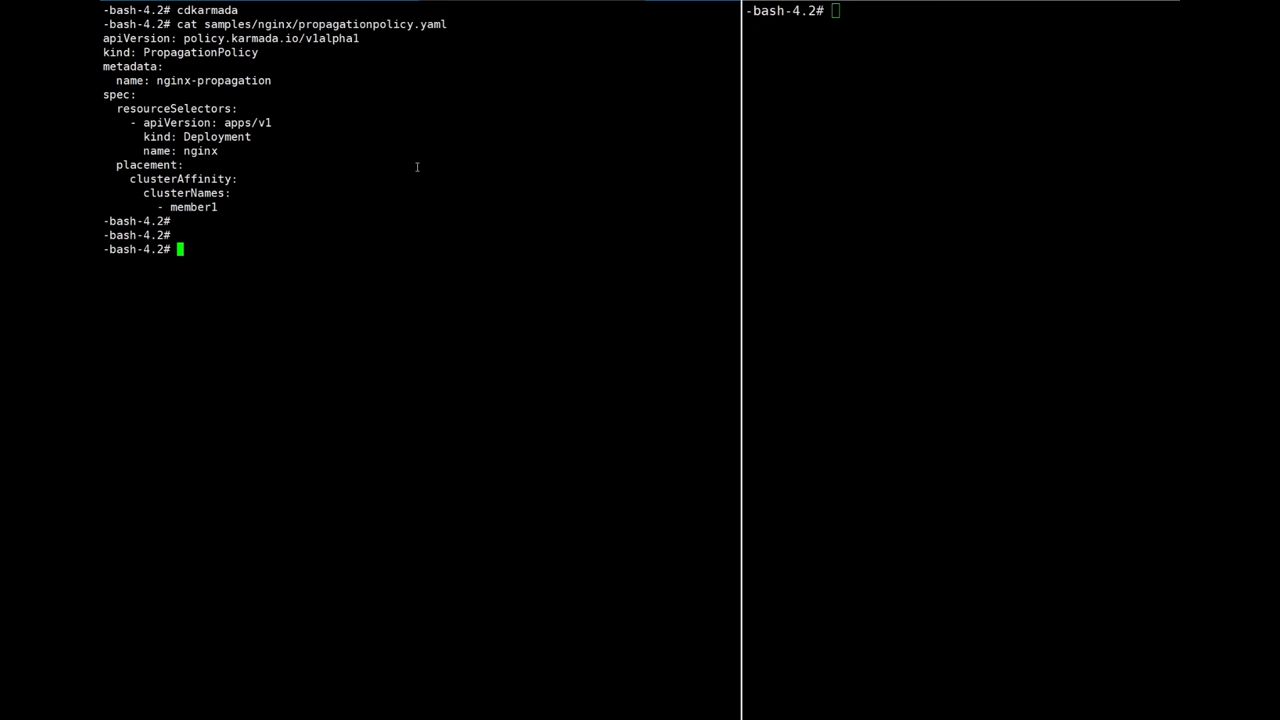
- Apply samples/nginx/propagationpolicy.yaml so nginx-propagation is reported configured
text(kubectl apply -)
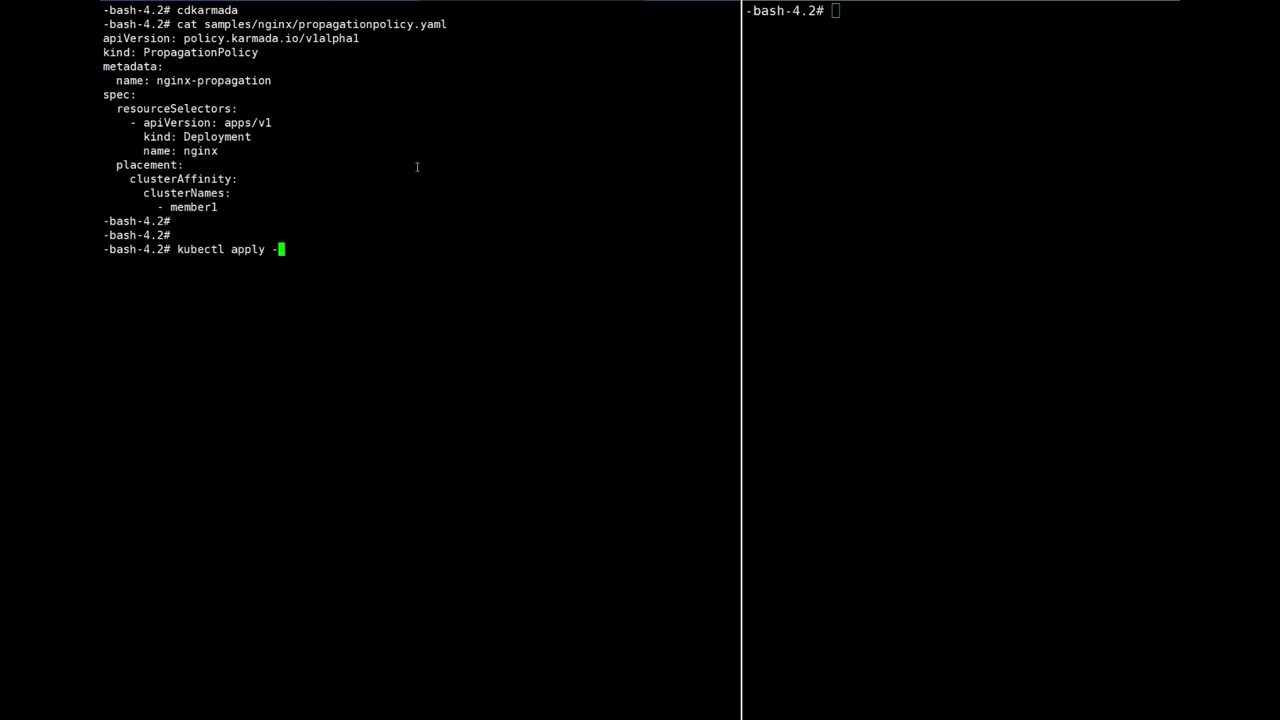
text(f samples/nginx/propagationpolicy.yaml)
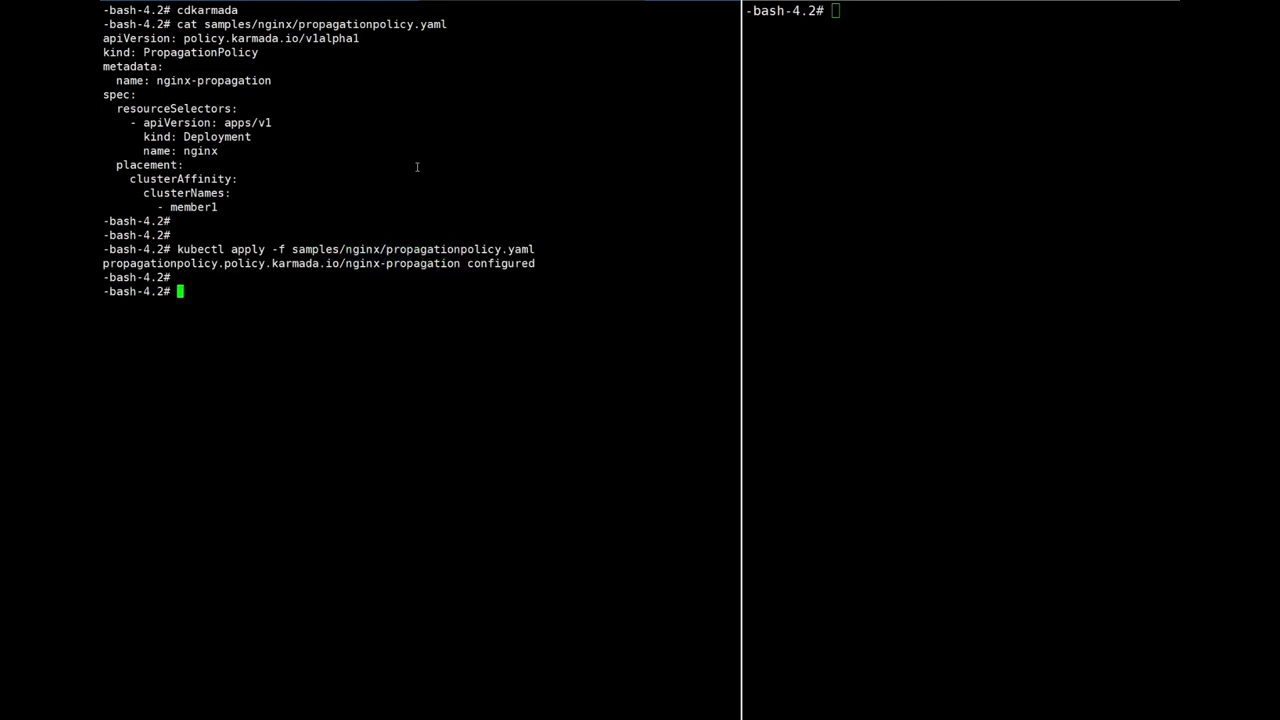
key(Enter)
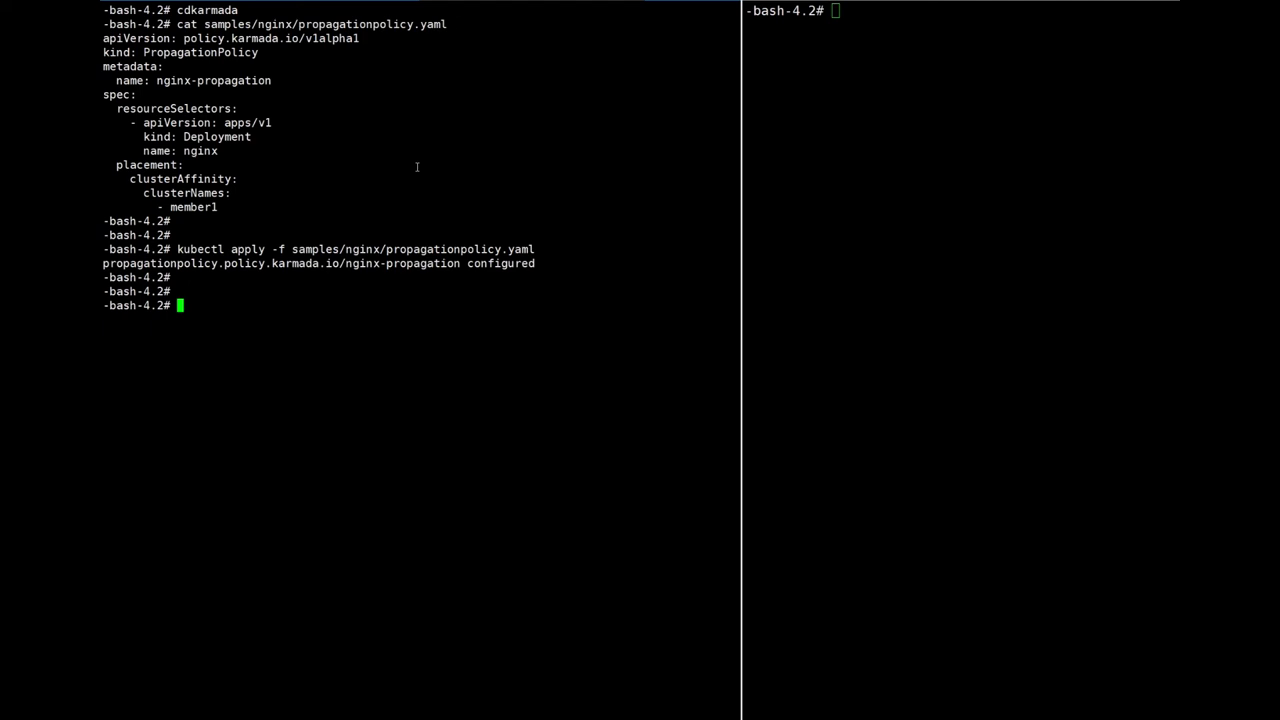
- Cat samples/nginx/deployment.yaml and highlight its matchLabels app: nginx field
text(cat)
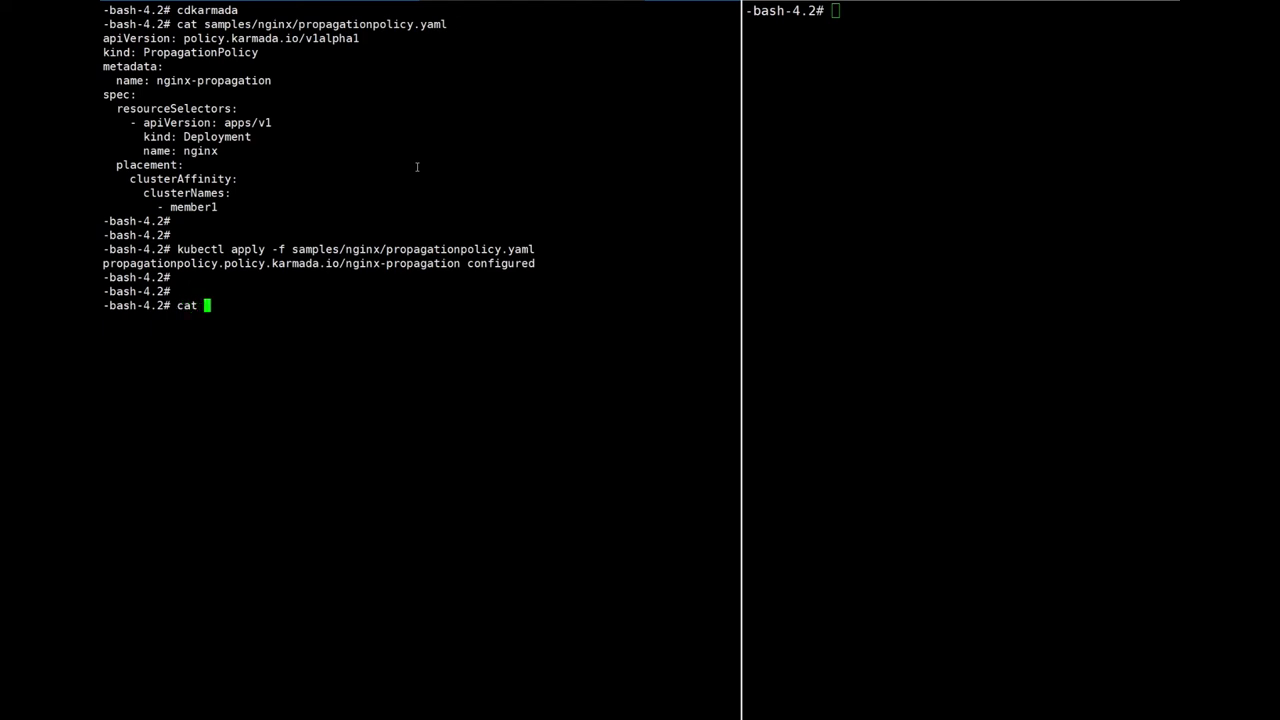
text(samples/nginx/deployment.yaml)
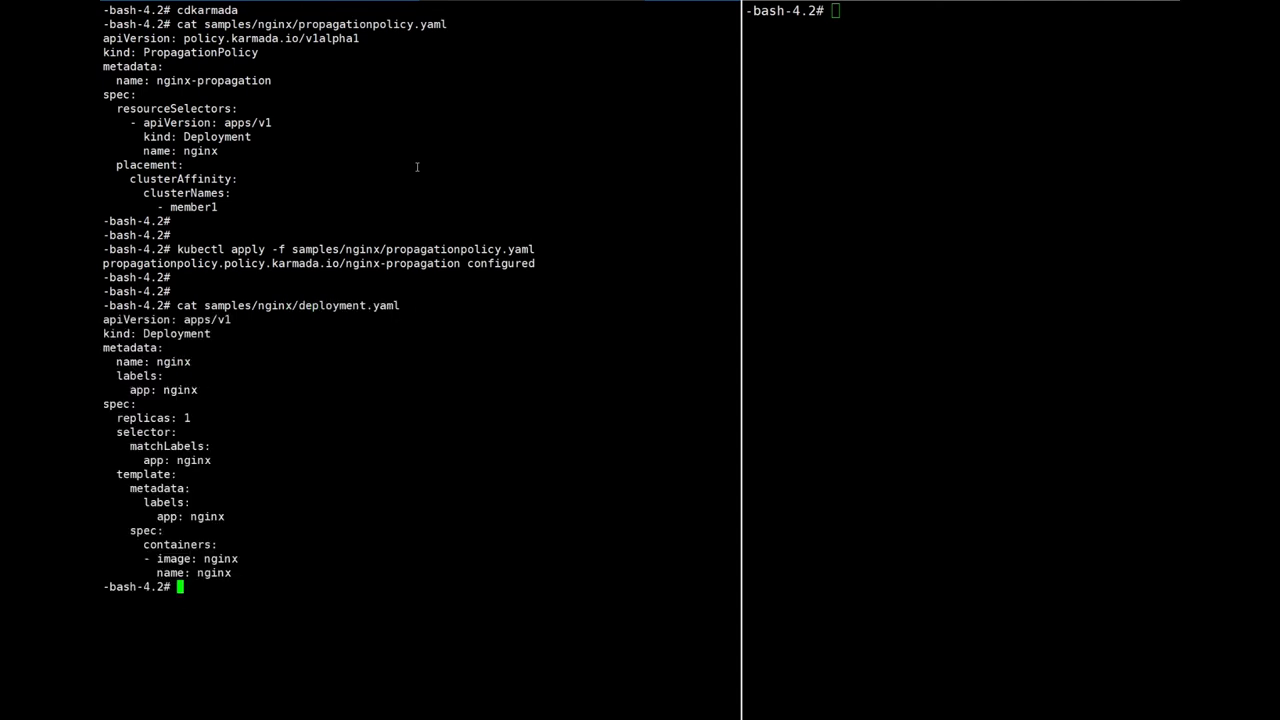
mouse_move(268, 360)
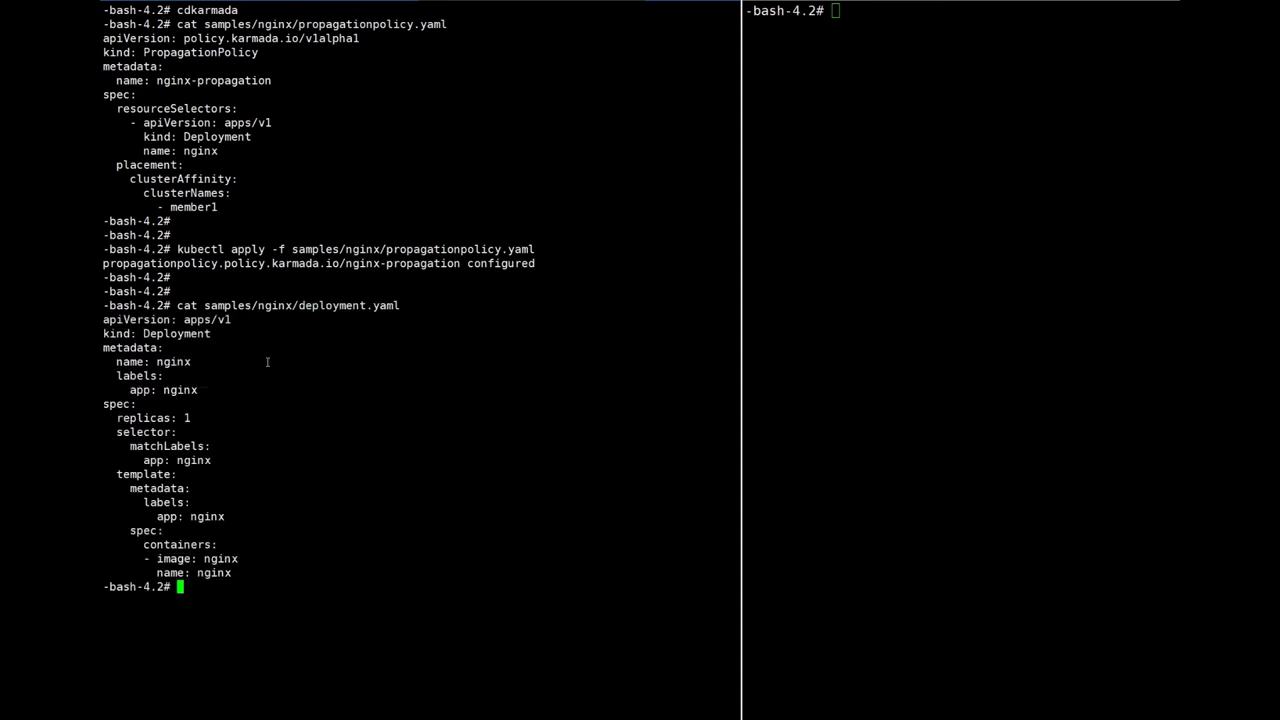
double_click(168, 444)
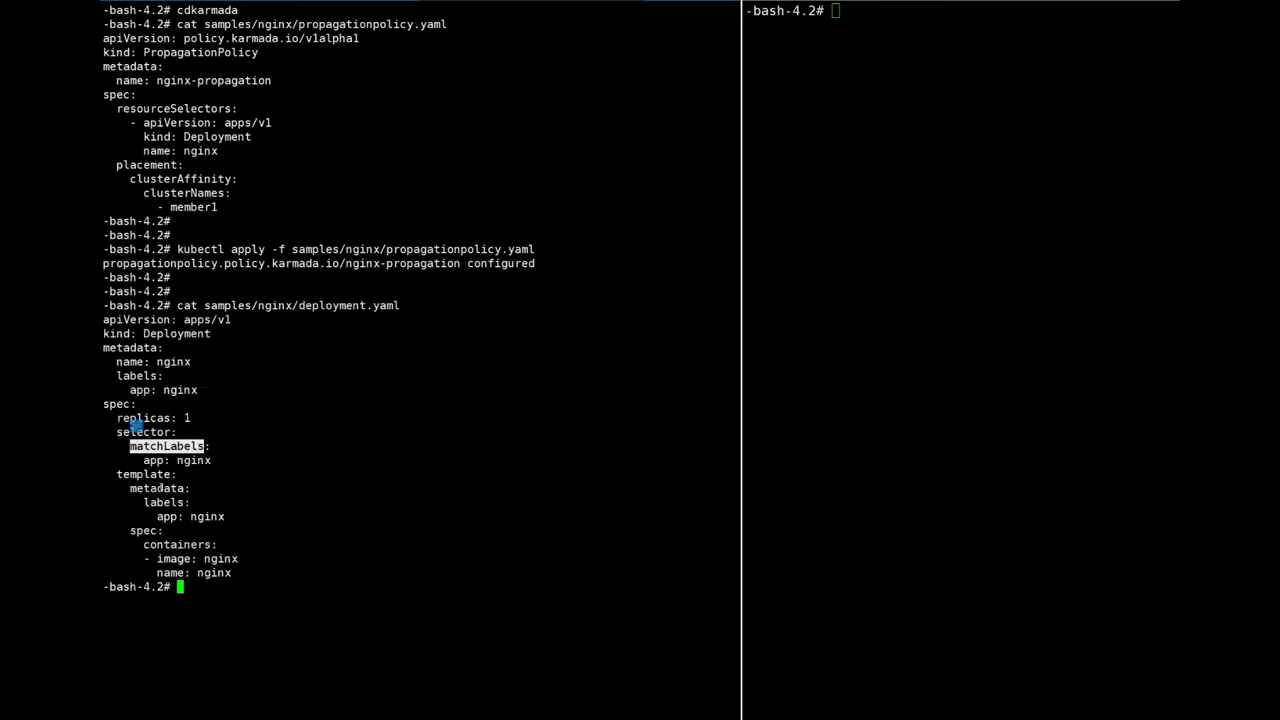
double_click(162, 502)
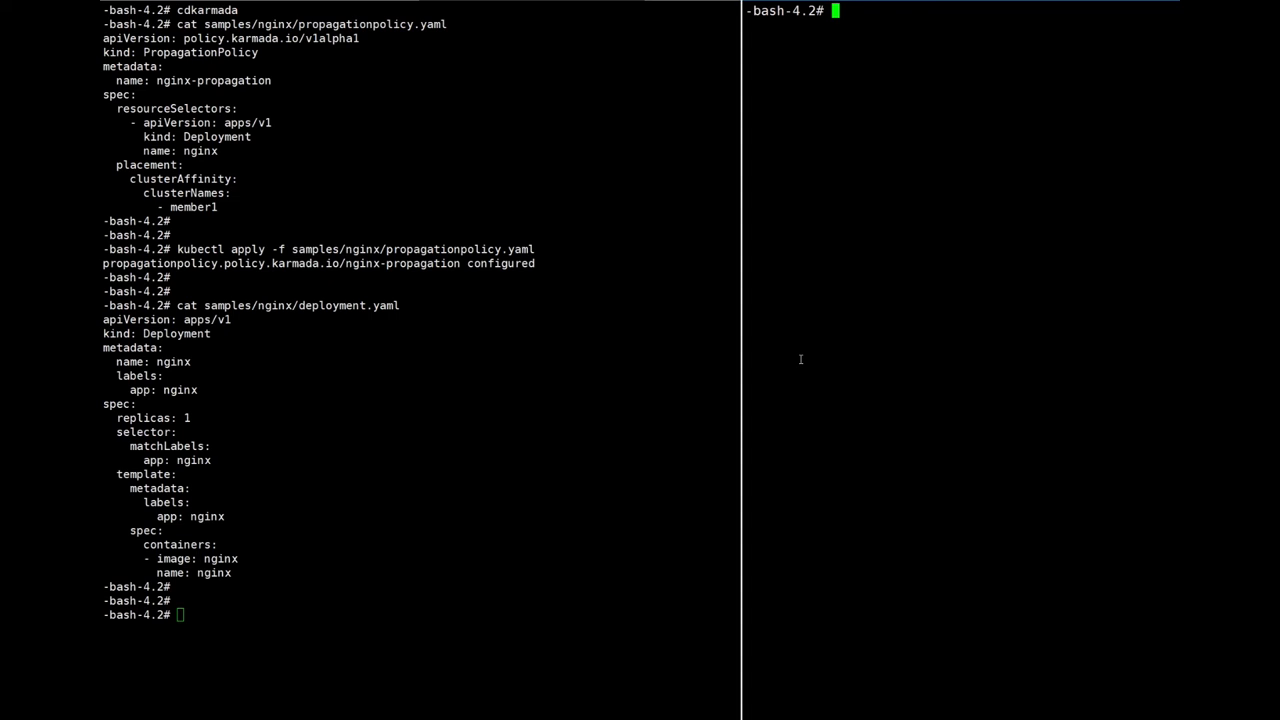
- Export KUBECONFIG=/root/.kube/member1.config in the right pane
text(e)
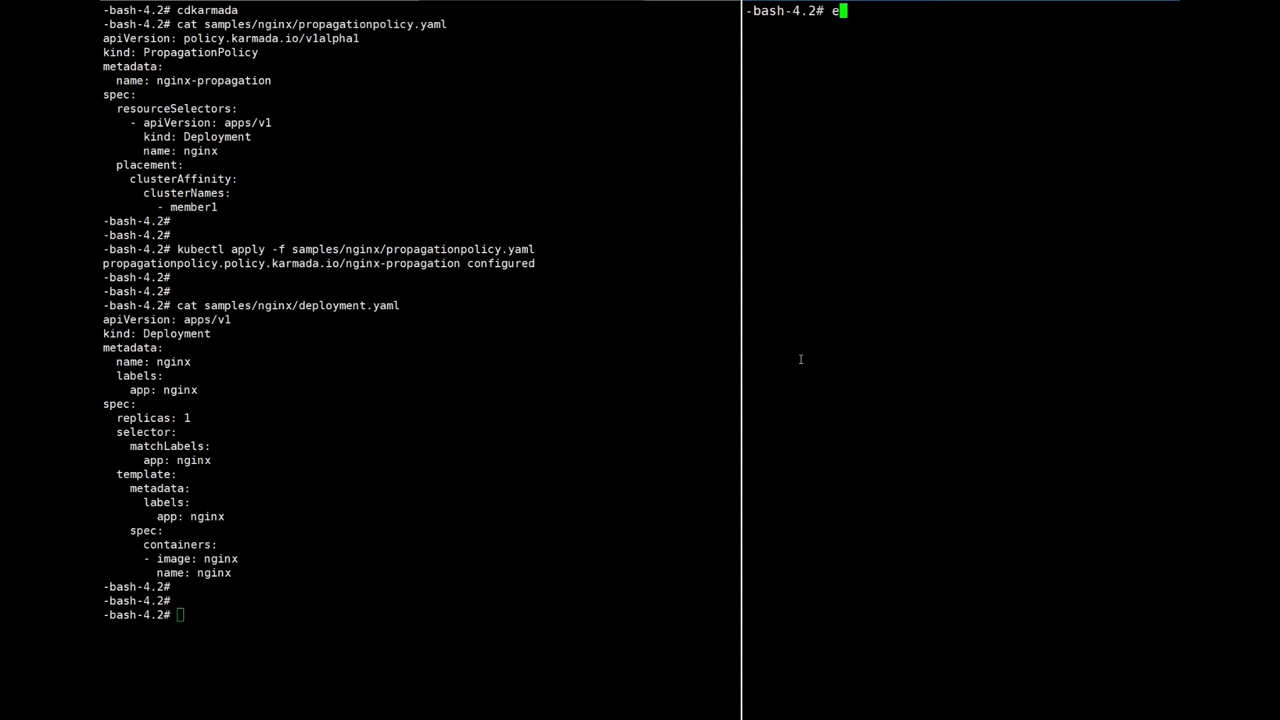
text(xport KUBECON)
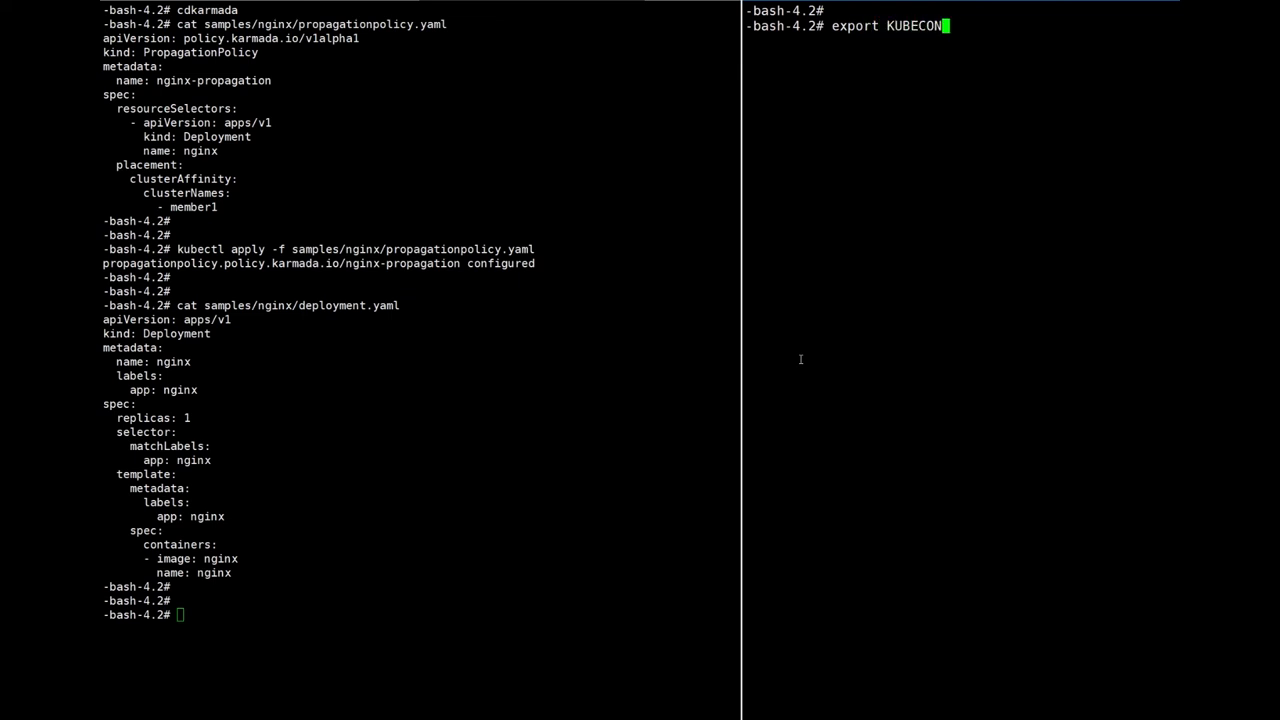
text(FIG=)
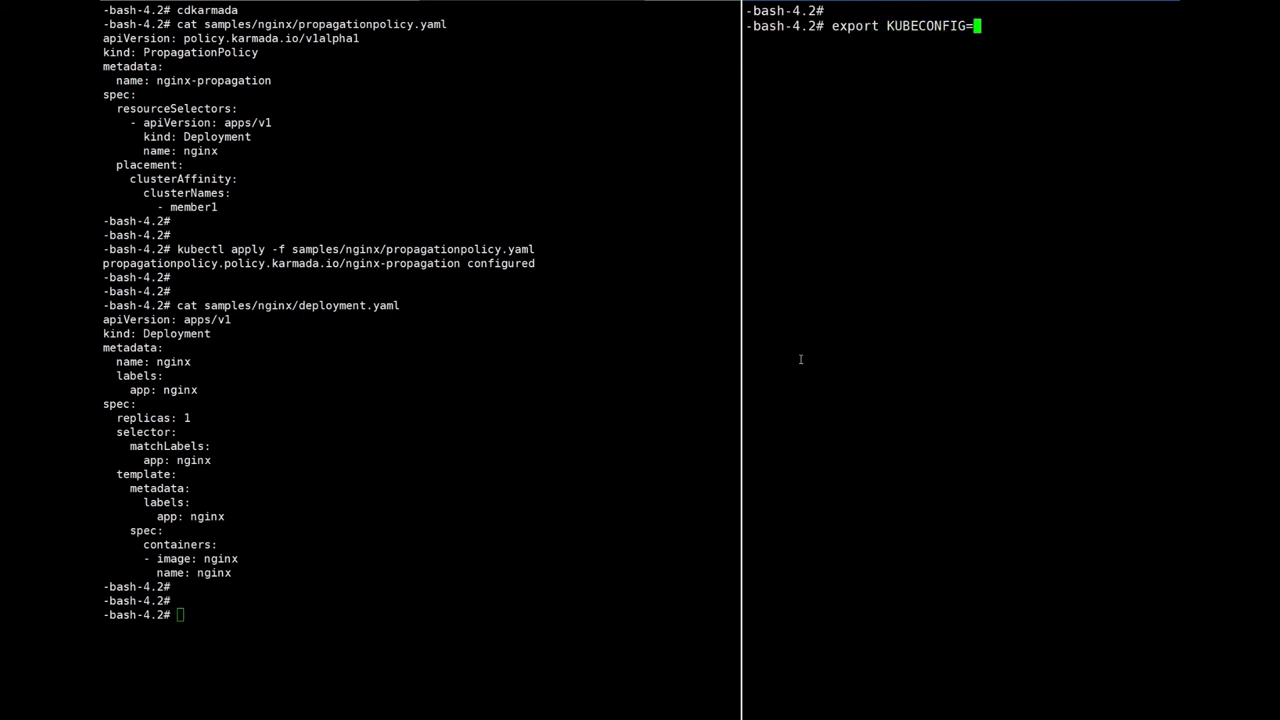
text(/root/.k)
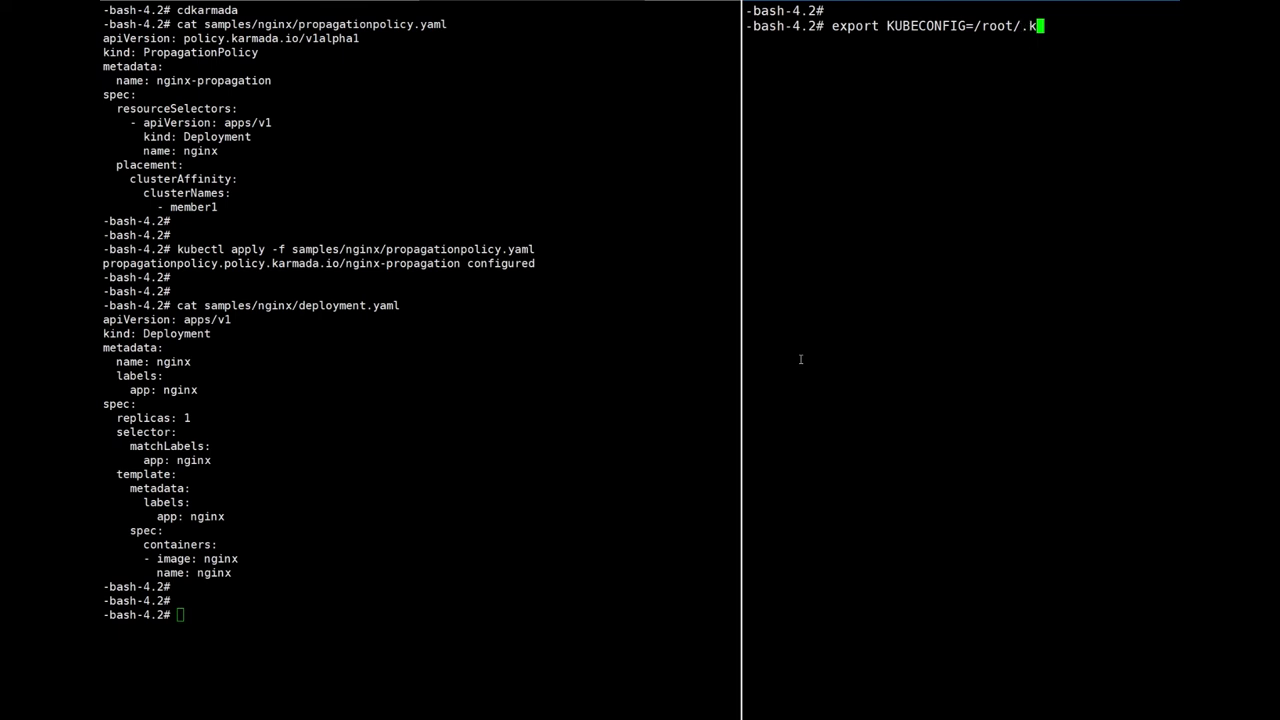
text(ube/member1.config)
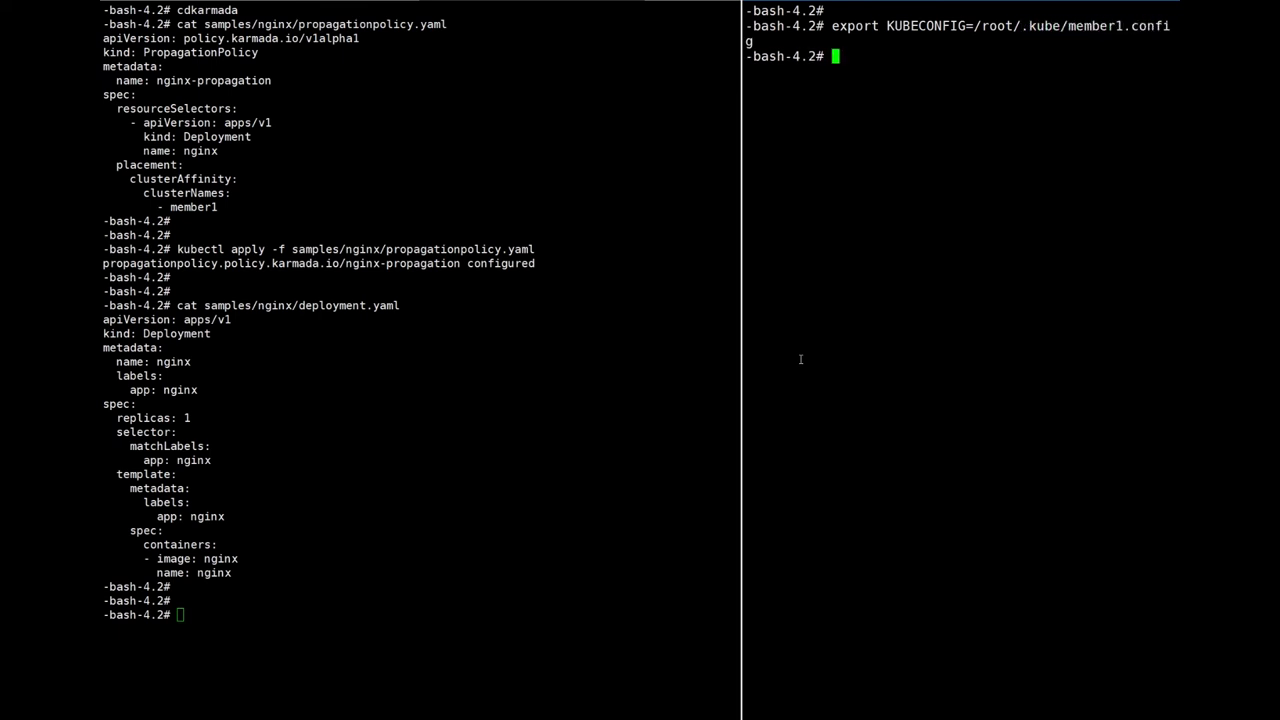
- Run kubectl get deployments.apps showing none, then start prefixing it with watch
text(kub)
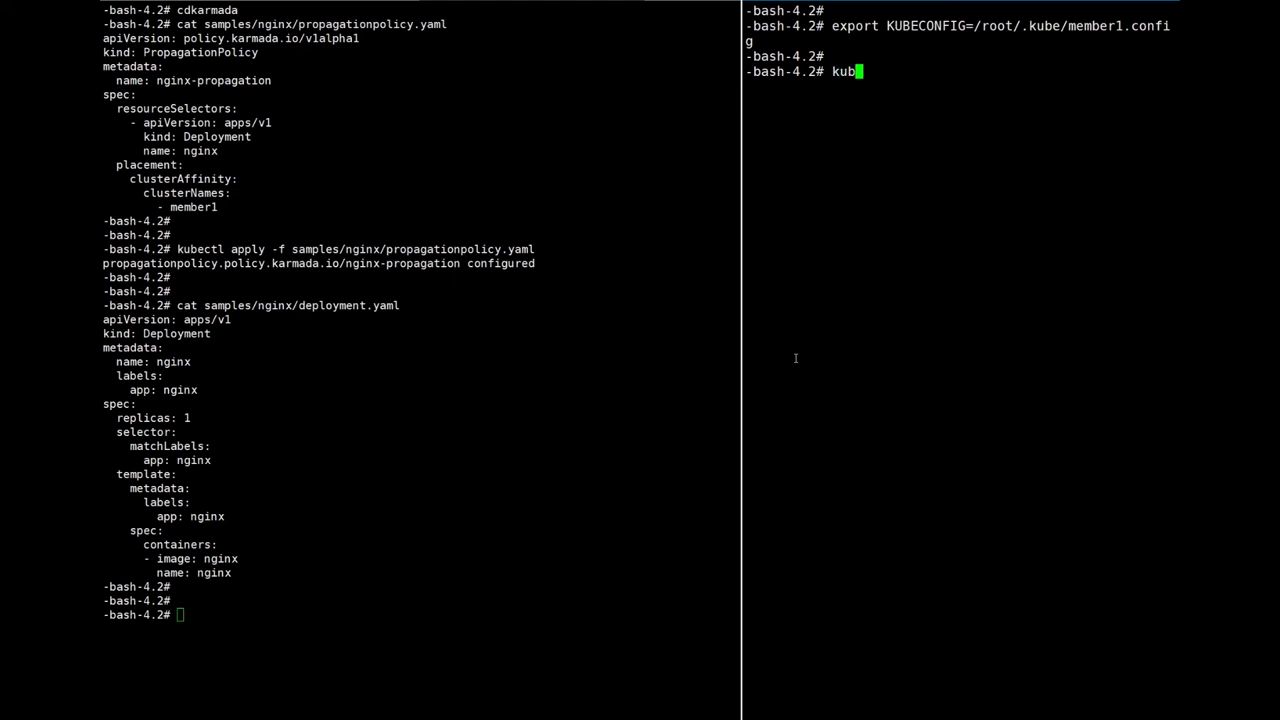
text(ectl get deployments.apps)
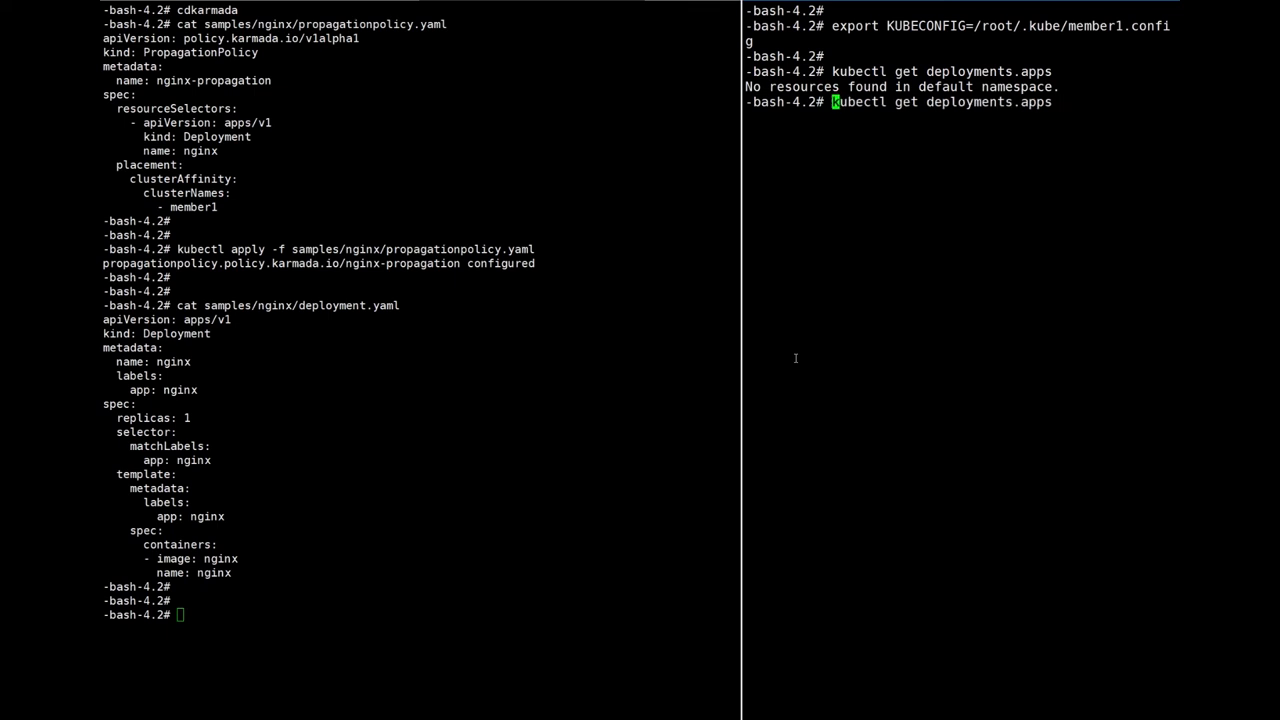
text(wha)
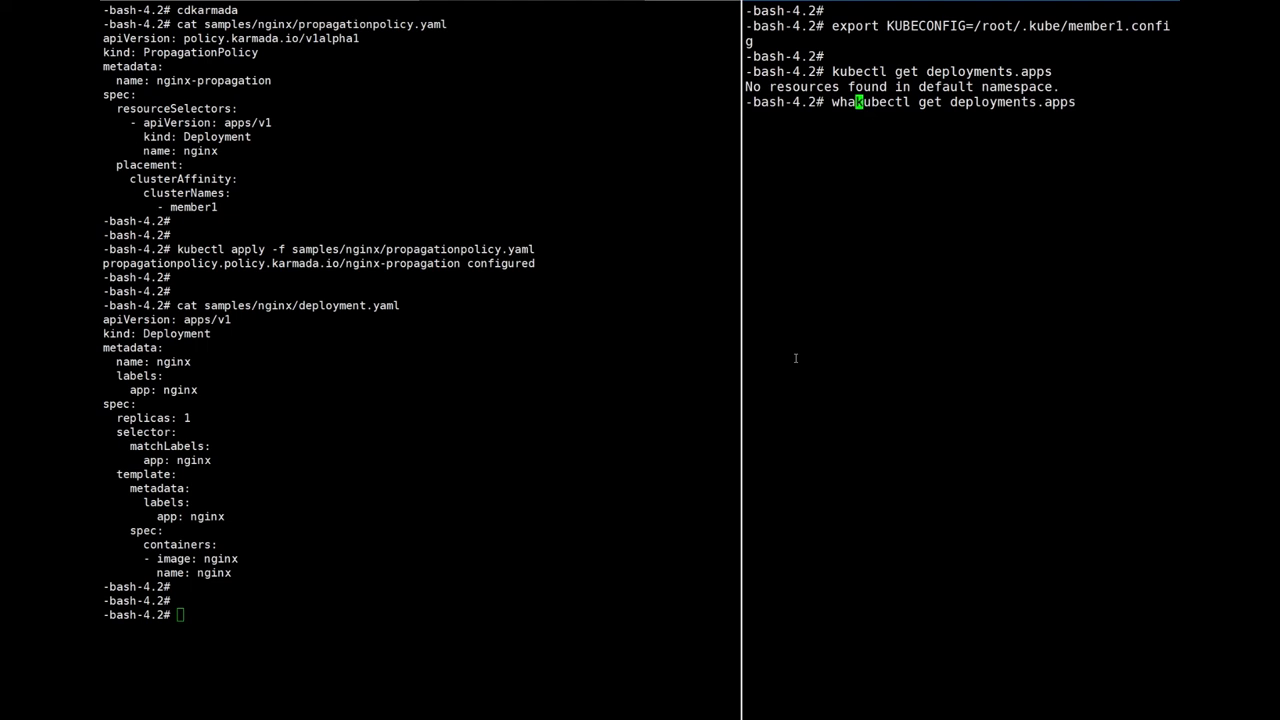
text(t)
click(422, 614)
text(kubectl apply -f)
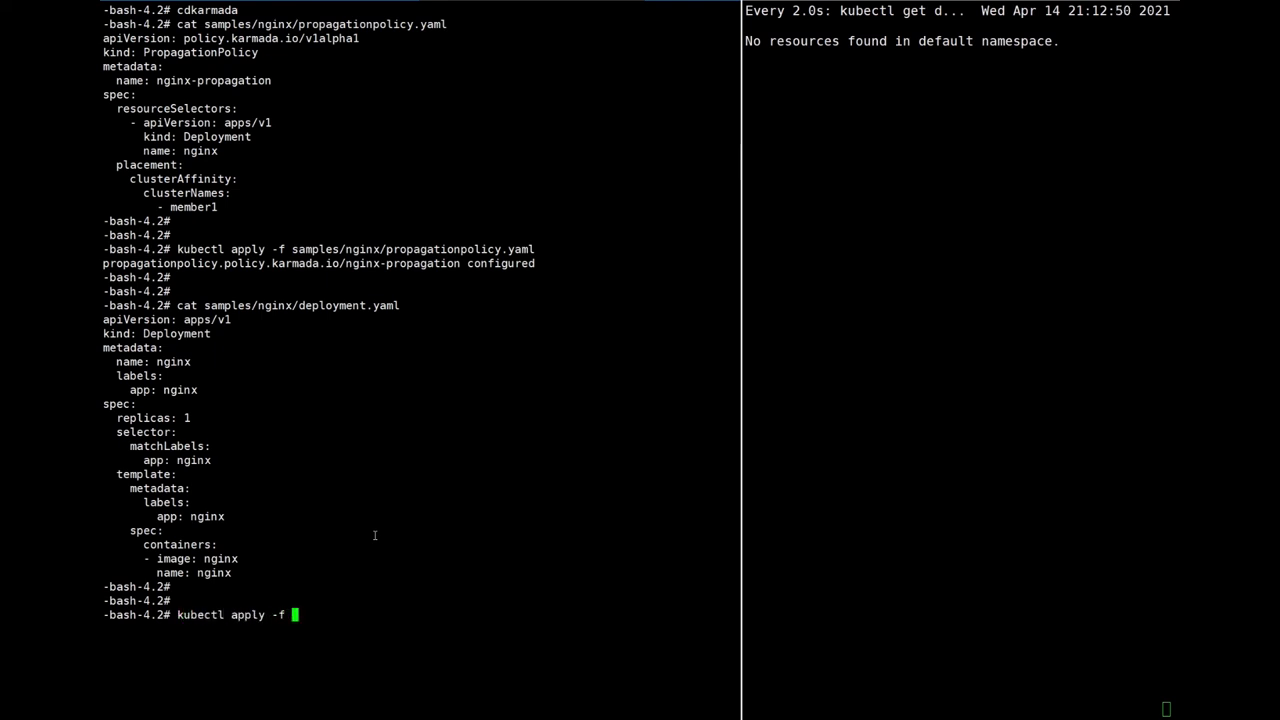
- Apply samples/nginx/deployment.yaml so member1's watch shows nginx 1/1 ready
text(samples/nginx/deployment.yaml)
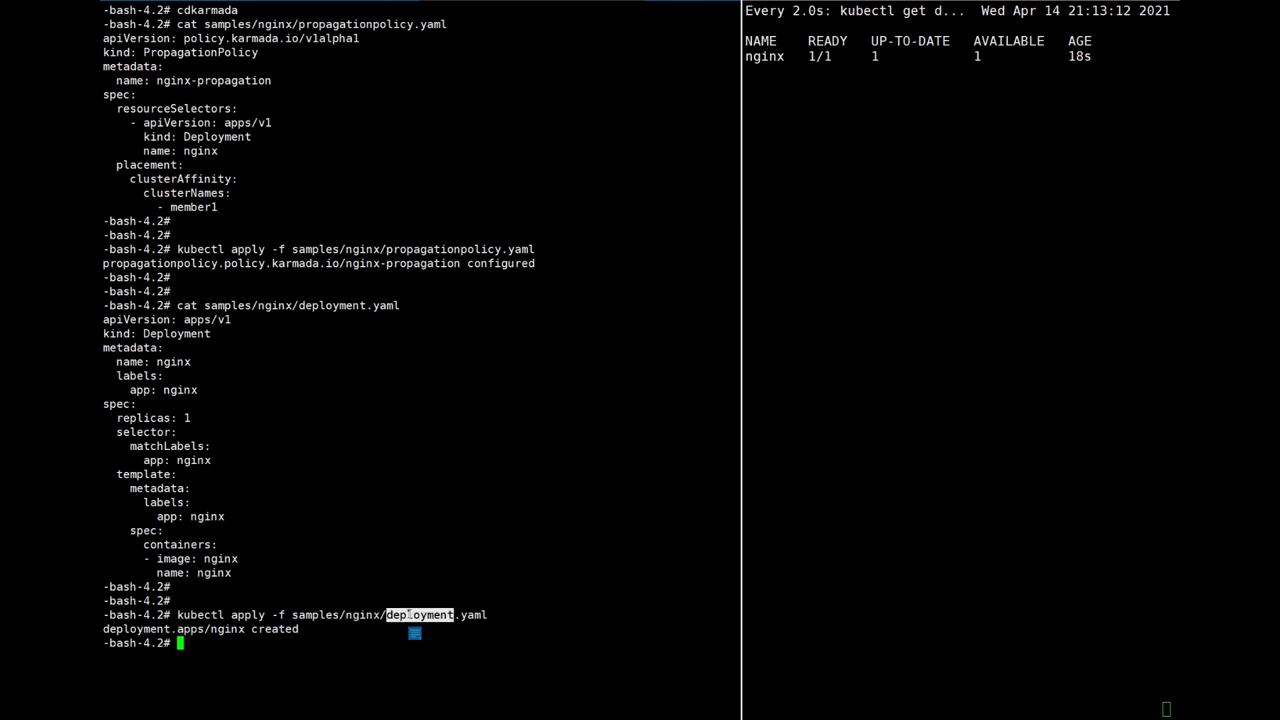
mouse_move(840, 364)
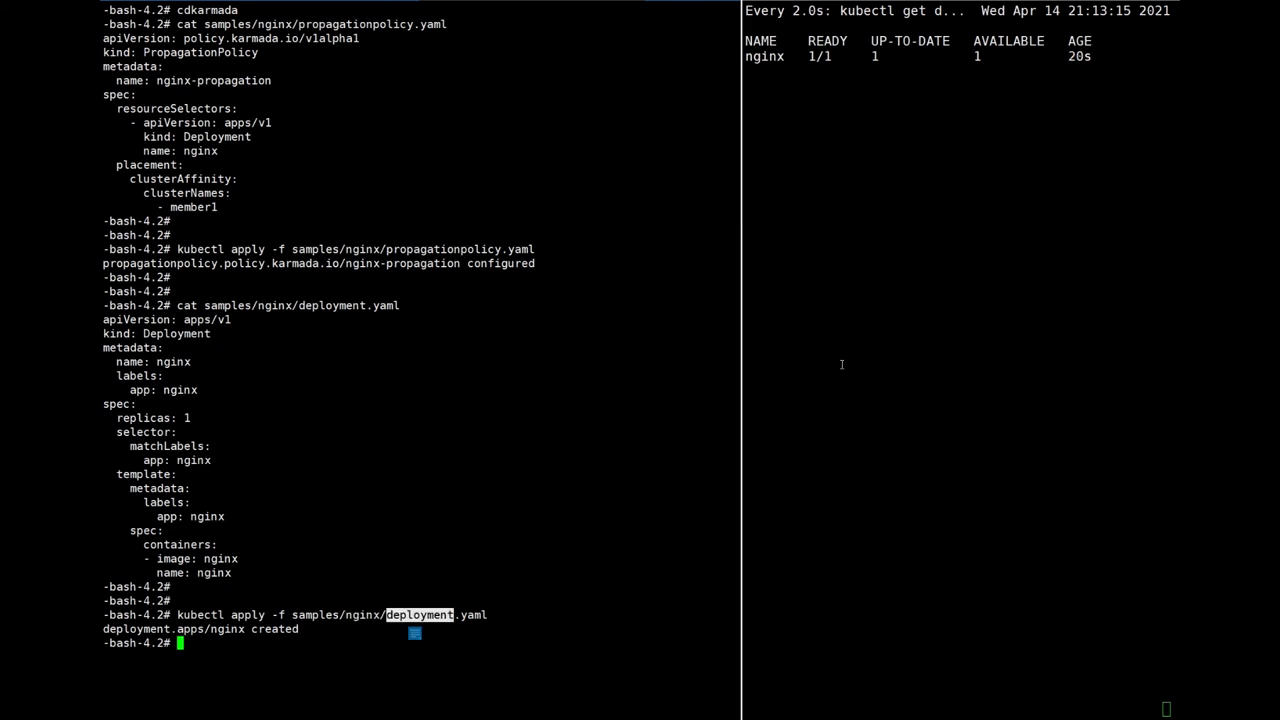
mouse_move(910, 132)
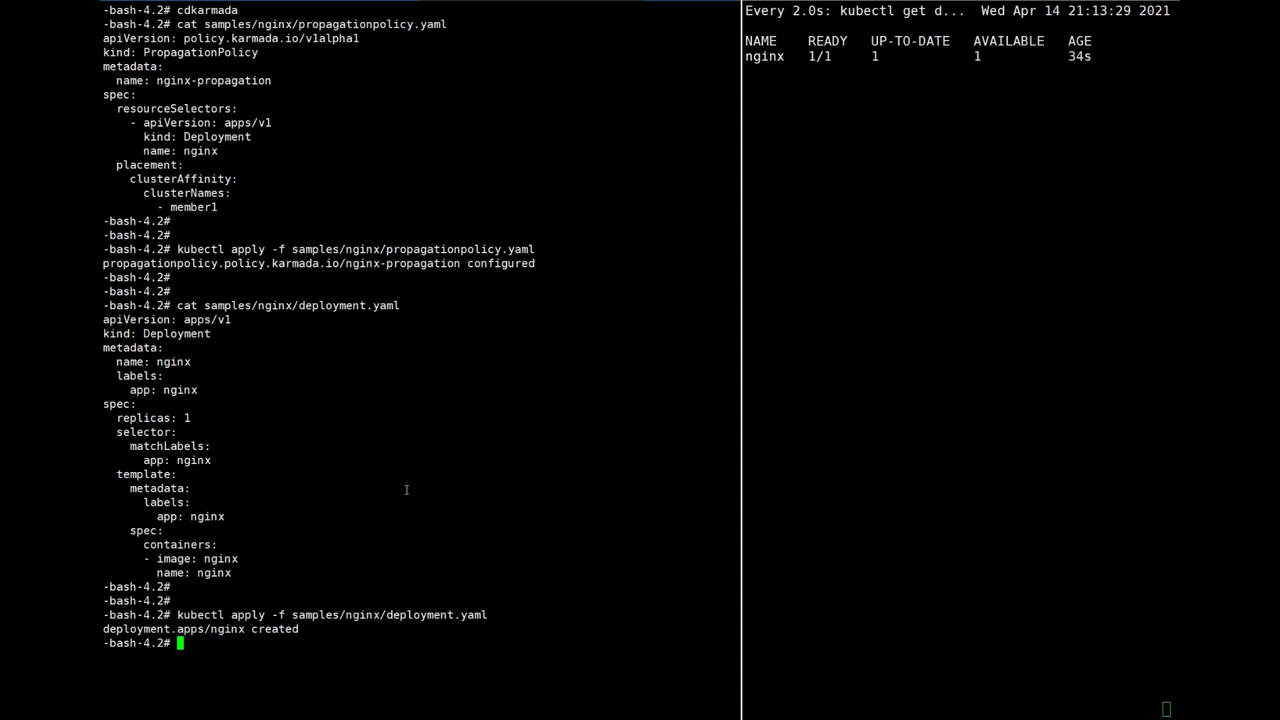
- Run kubectl get deployments.apps on the control plane, showing nginx 1/1 ready
text(kubectl)
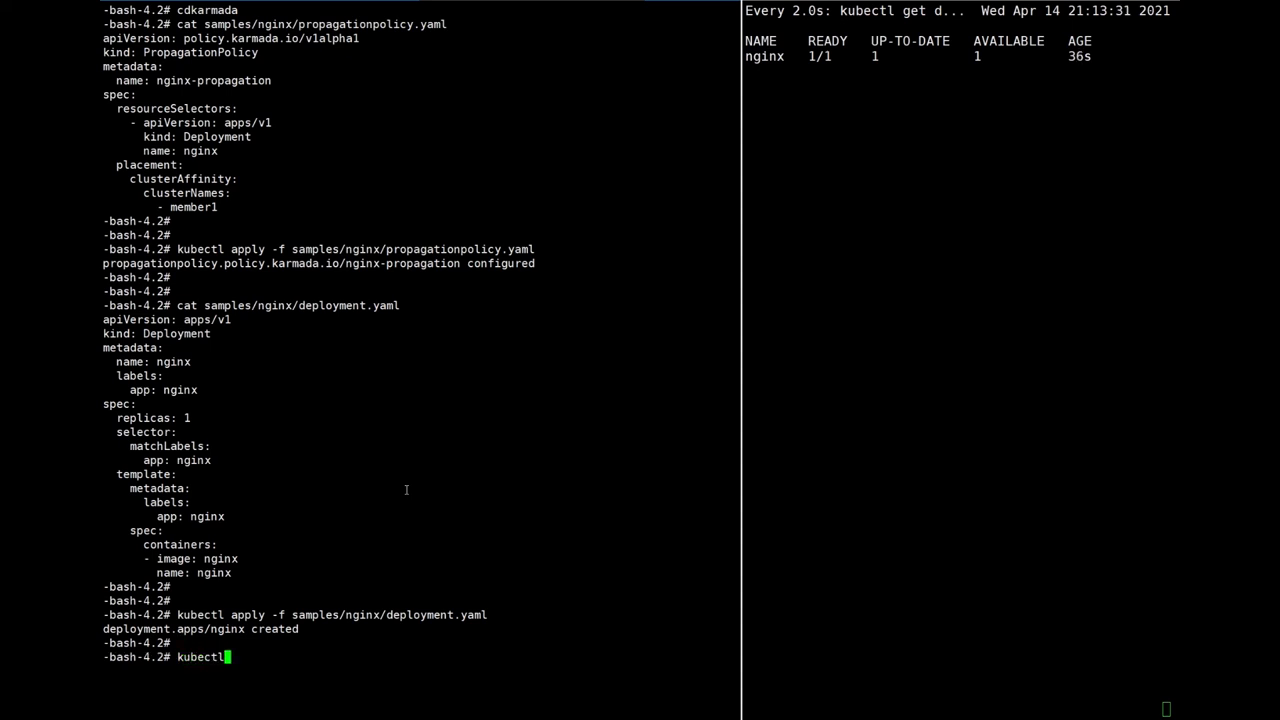
text(get clus)
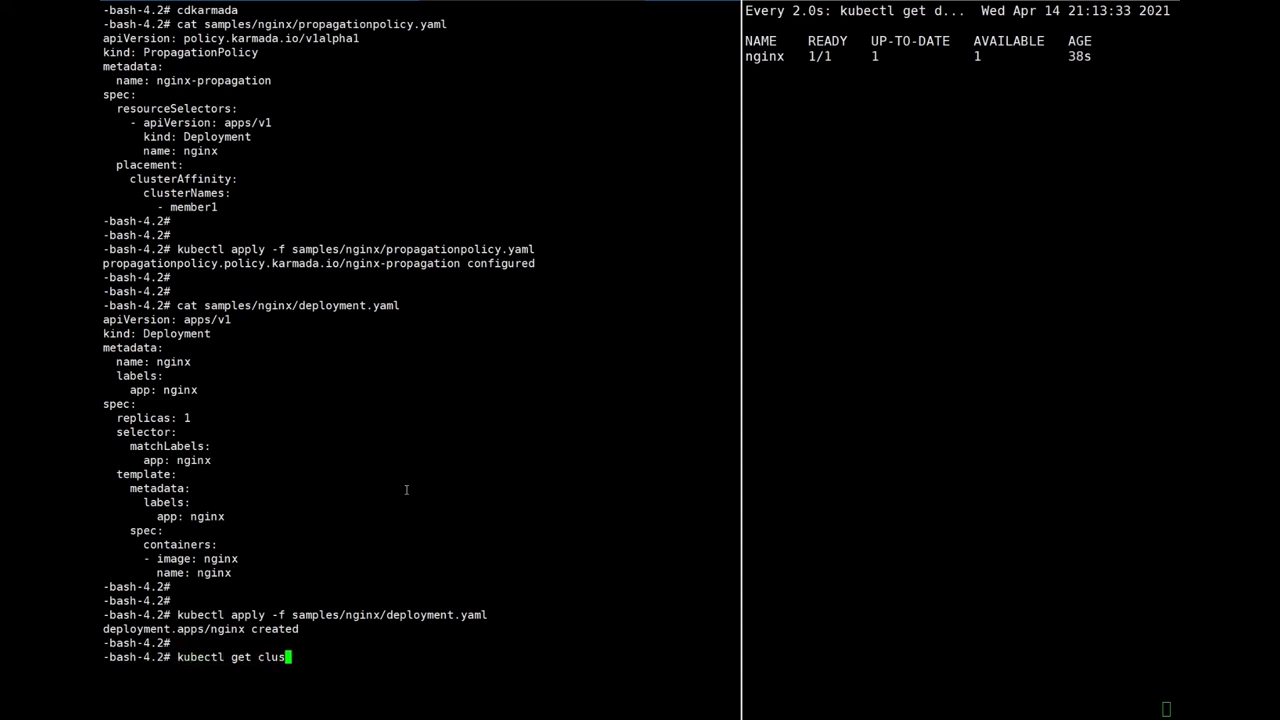
text(deployments.apps)
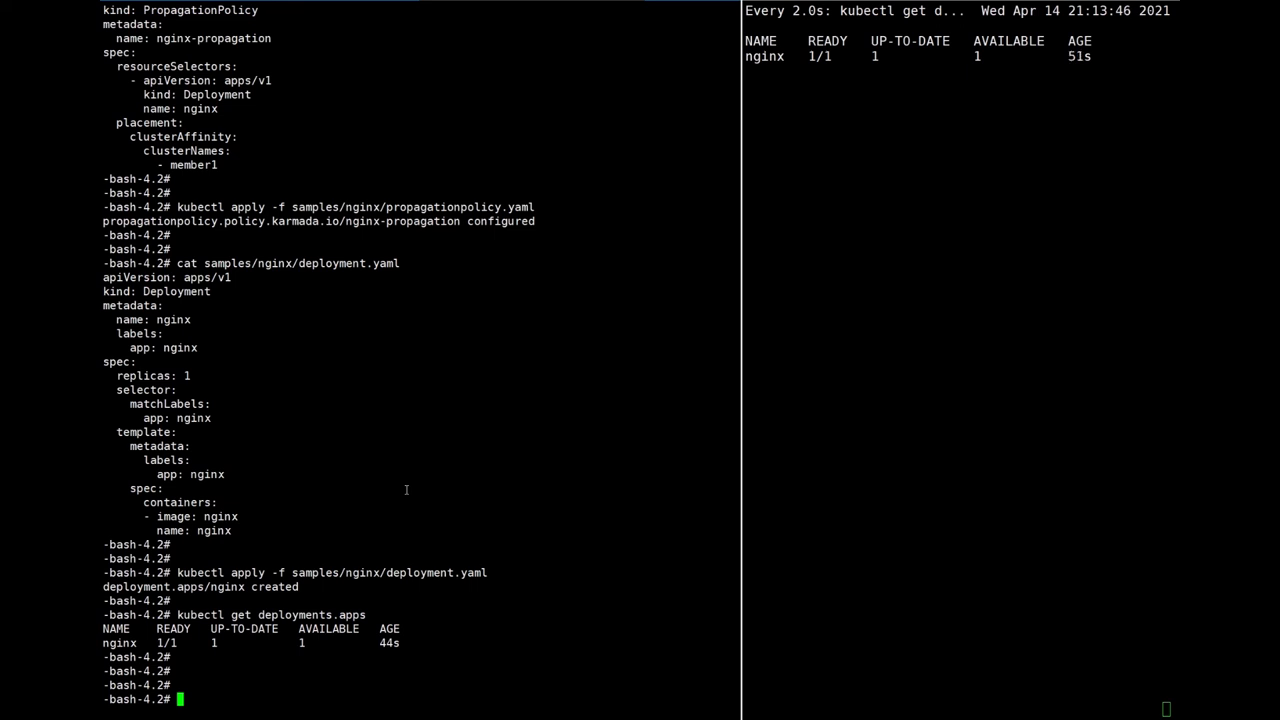
- Compose 'kubectl delete deployments.apps nginx' at the left pane prompt without running it
text(kubectl delete)
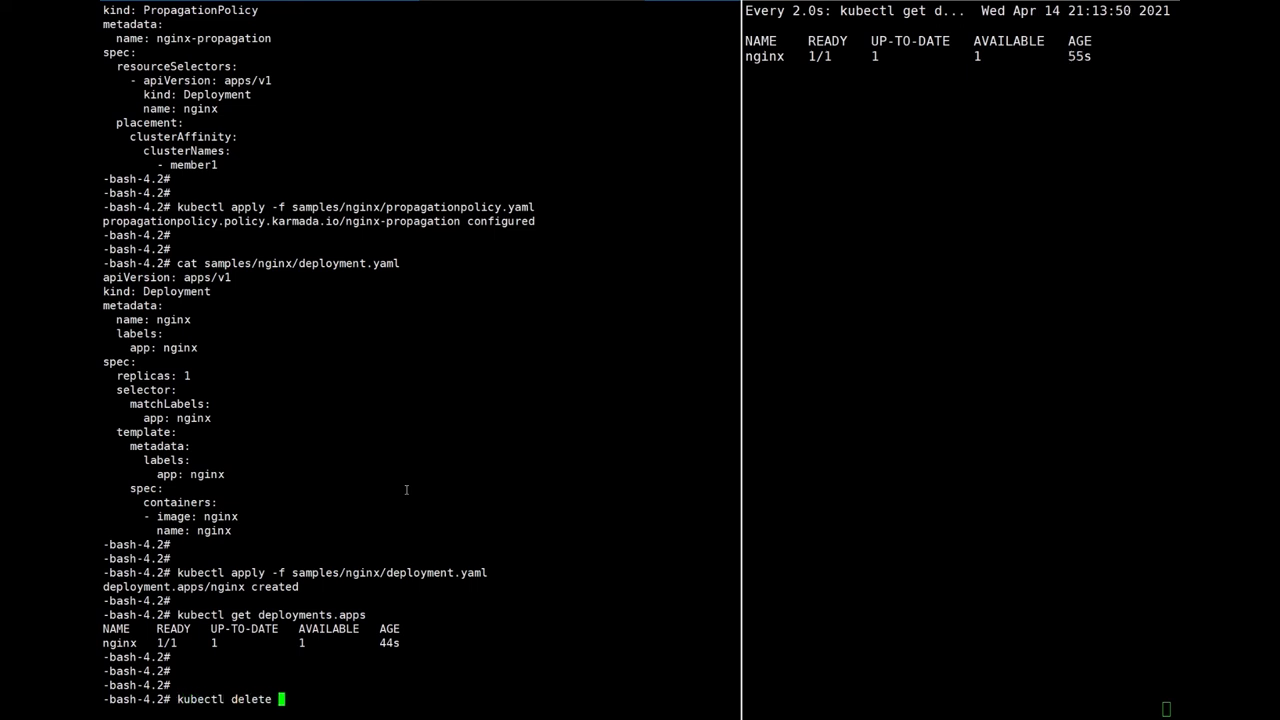
text(deployments.apps)
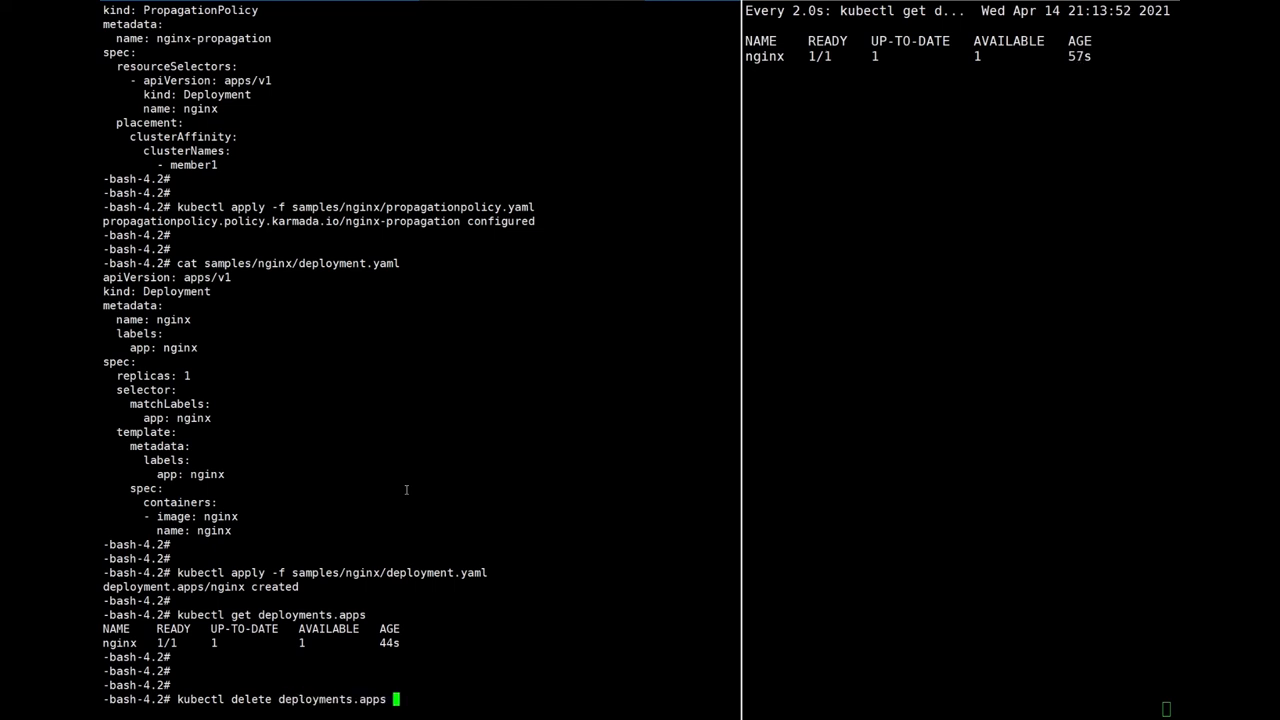
text(nginx)
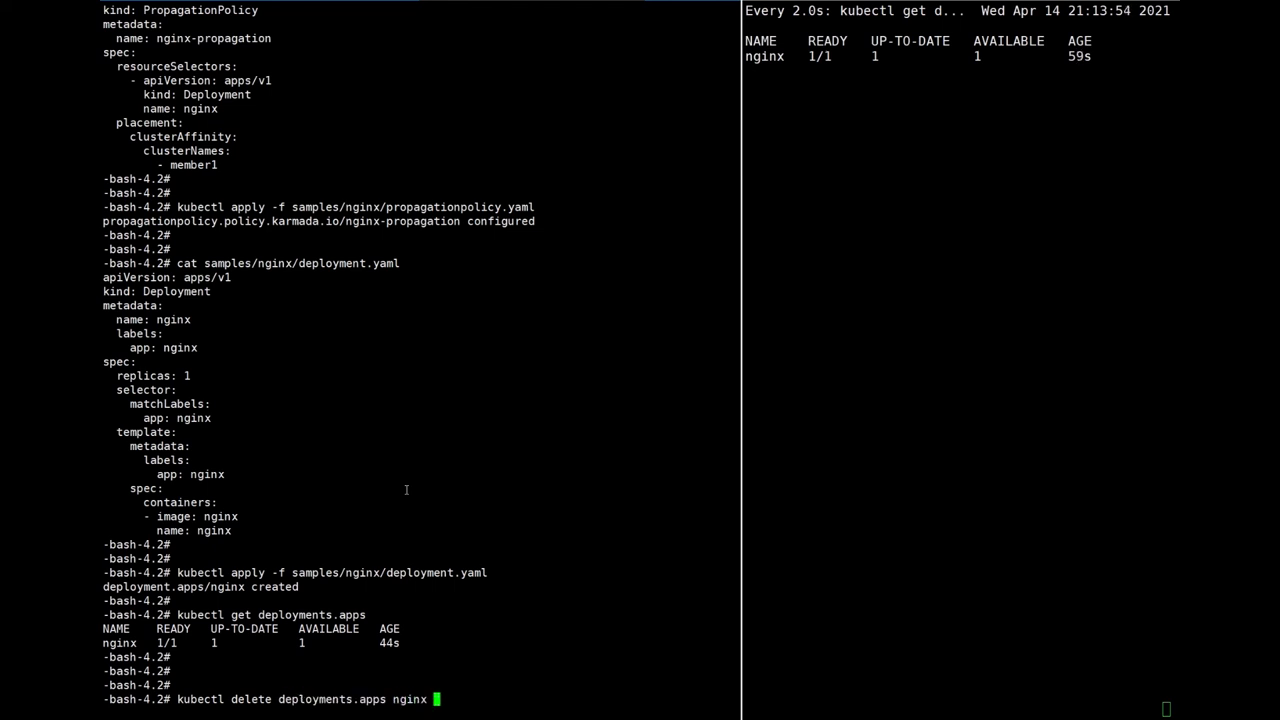